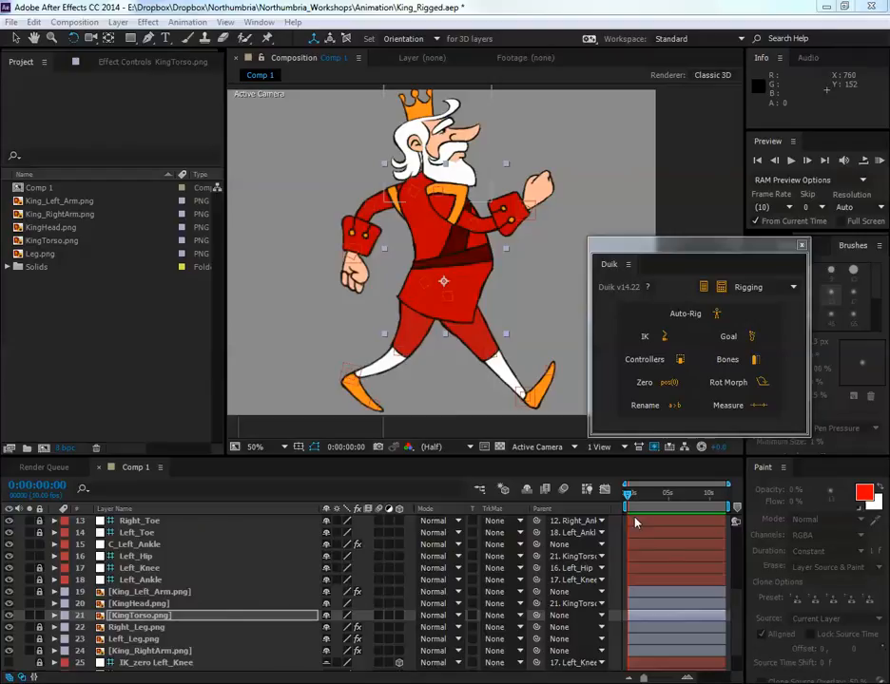
{"action": "mouse_move", "coordinate": [238, 130]}
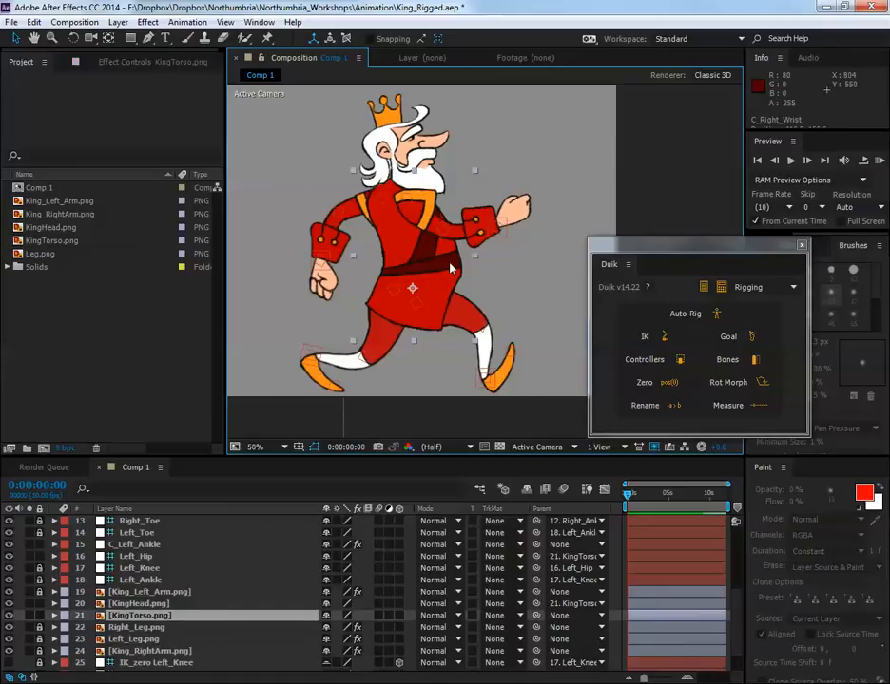
{"action": "mouse_move", "coordinate": [392, 217]}
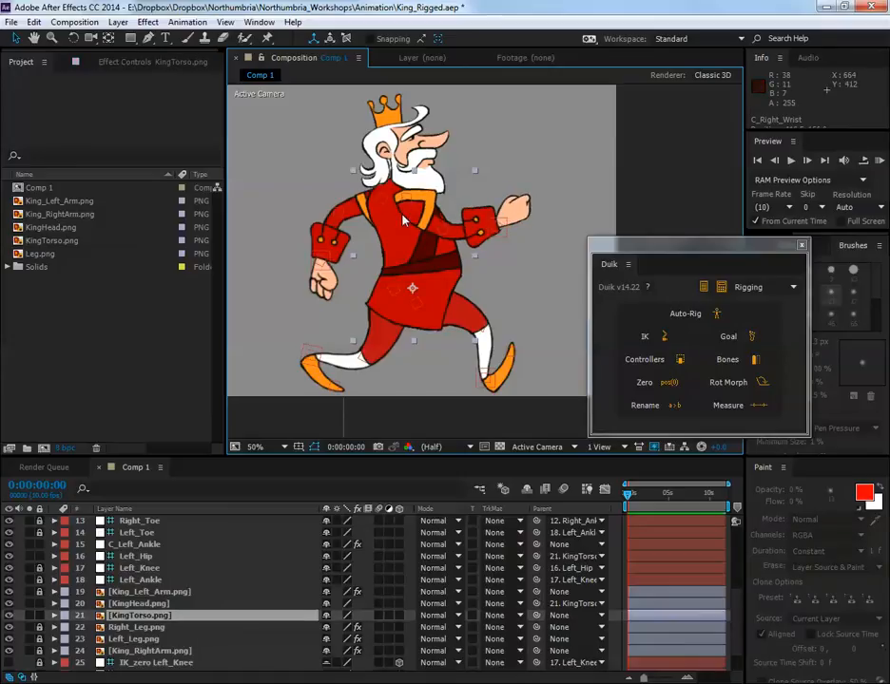
{"action": "mouse_move", "coordinate": [464, 285]}
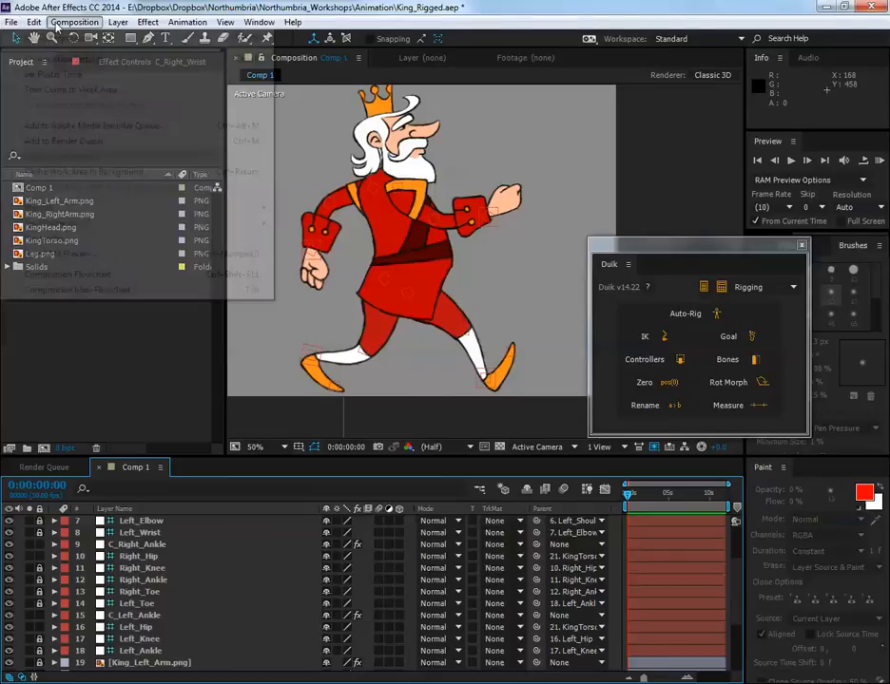
Create Comp 2 with default settings, place KingTorso.png in it and pick Leg.png to add next.
{"action": "left_click", "coordinate": [72, 23]}
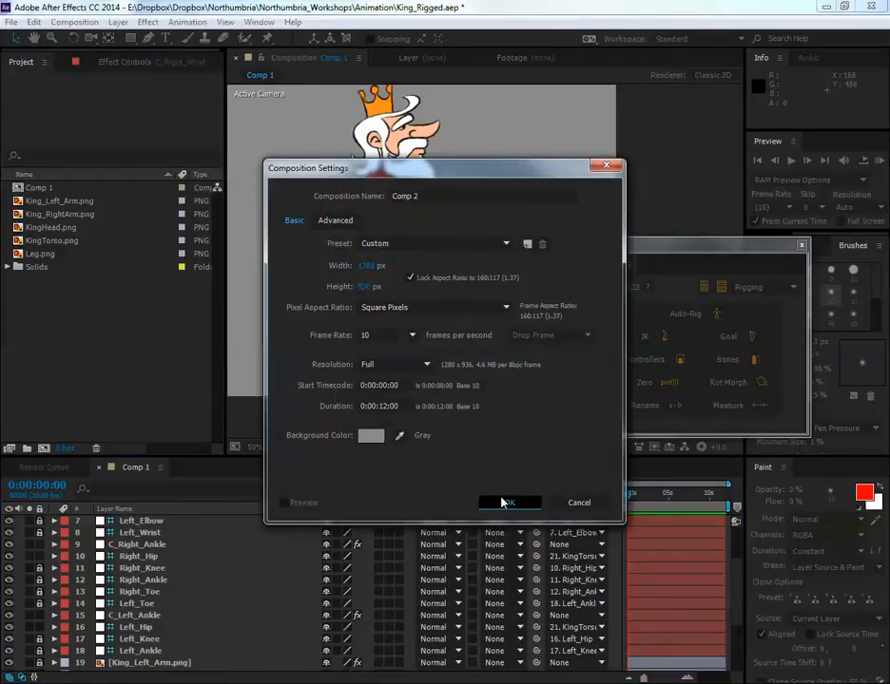
{"action": "left_click", "coordinate": [510, 501]}
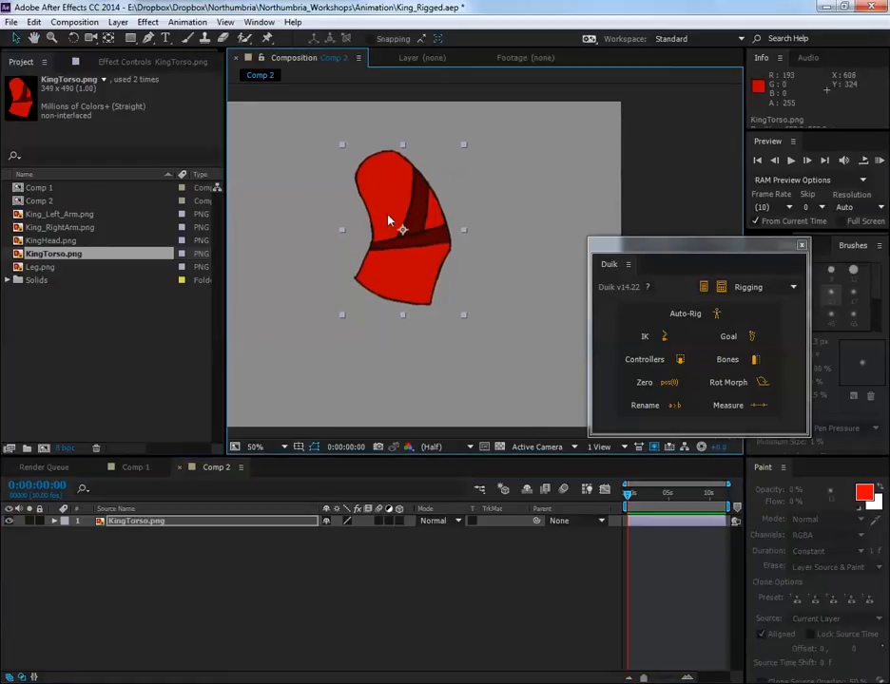
{"action": "left_click_drag", "start_coordinate": [399, 228], "coordinate": [425, 208]}
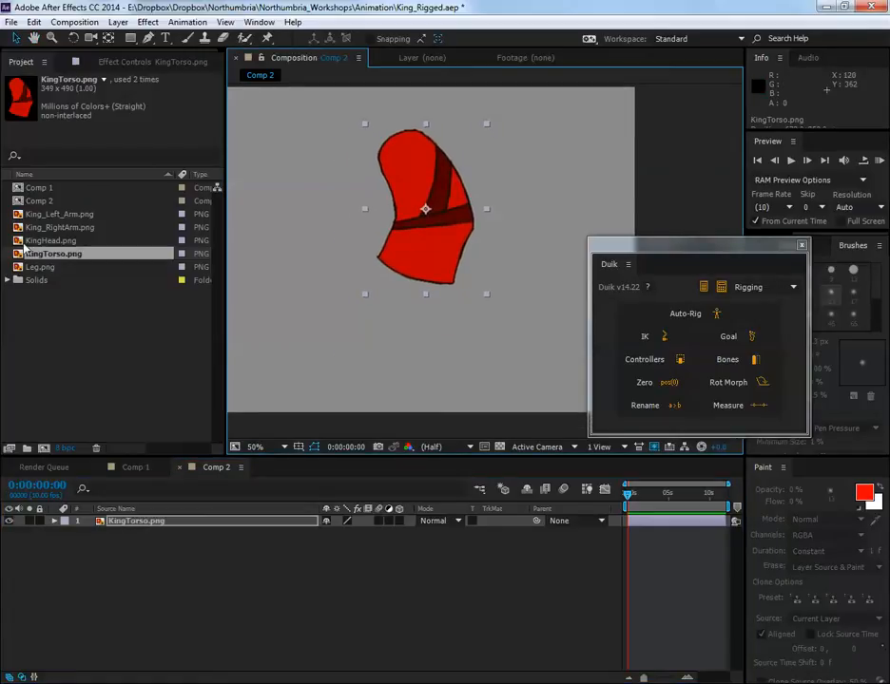
{"action": "left_click", "coordinate": [61, 229]}
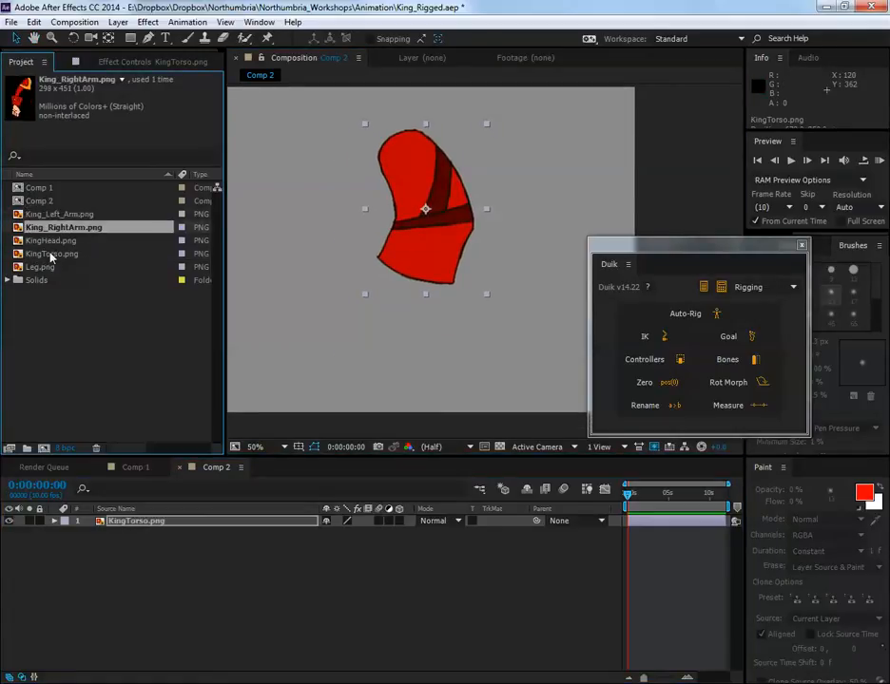
{"action": "left_click", "coordinate": [42, 266]}
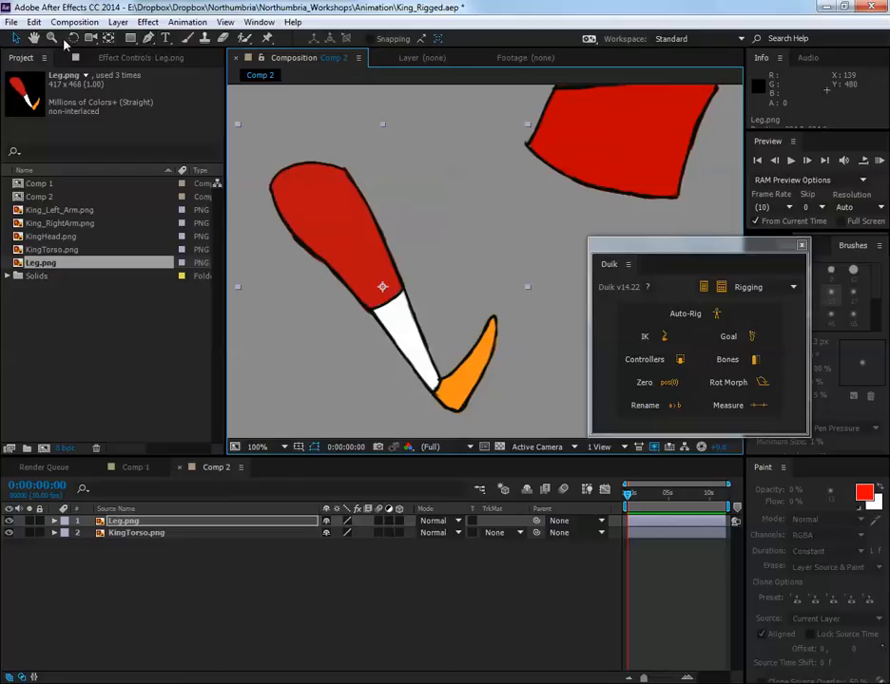
Pin Leg.png at hip, knee, ankle and toe with the Puppet Pin tool and convert the pins to Duik bones.
{"action": "left_click", "coordinate": [244, 38]}
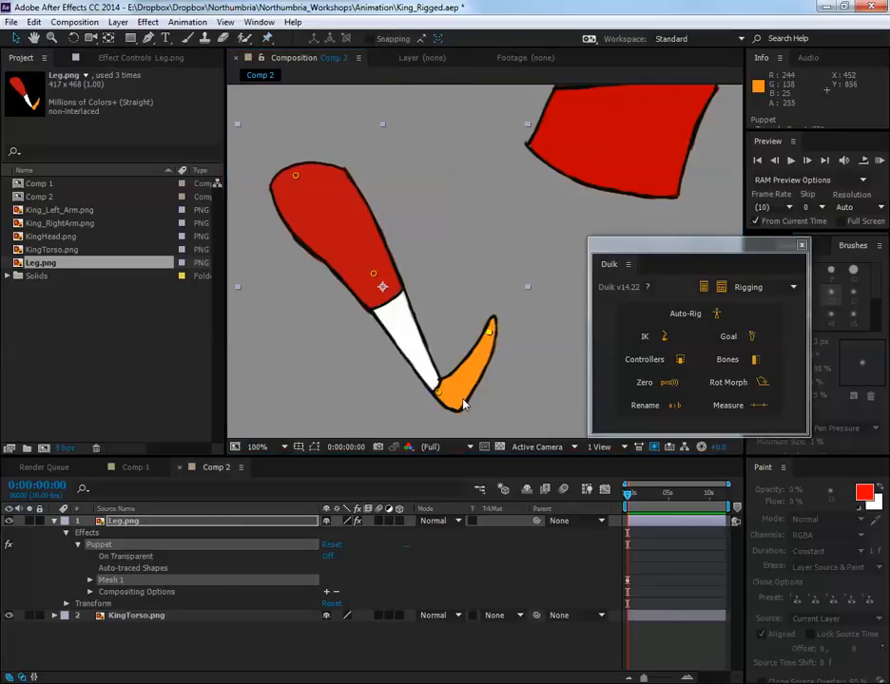
{"action": "mouse_move", "coordinate": [423, 289]}
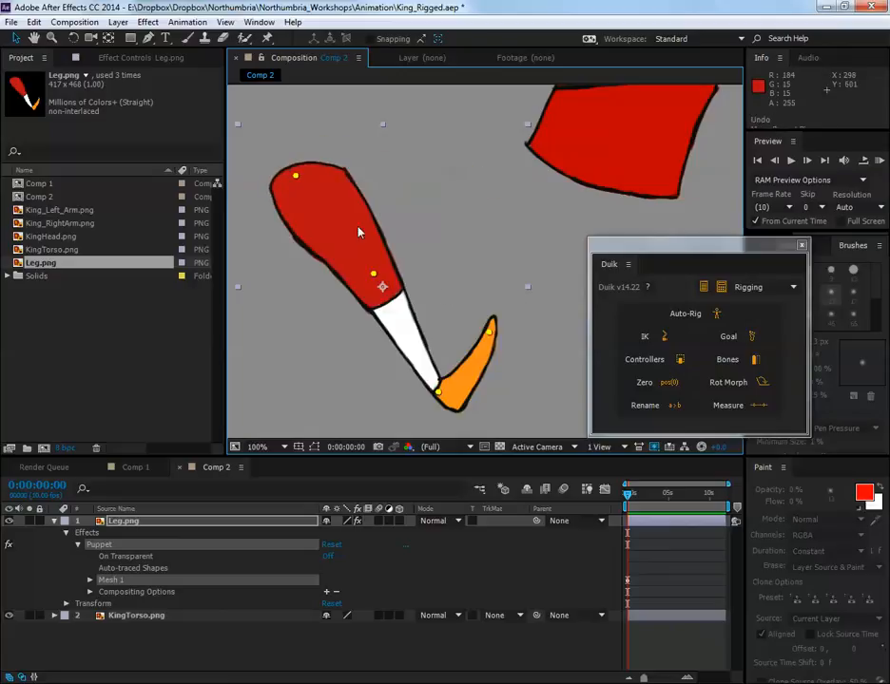
{"action": "mouse_move", "coordinate": [751, 359]}
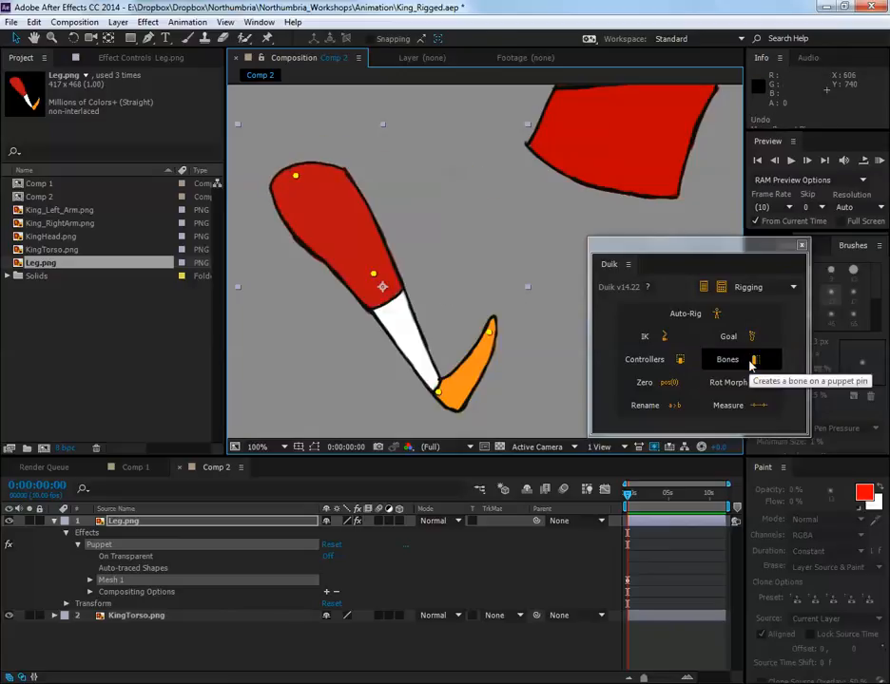
{"action": "left_click", "coordinate": [726, 359]}
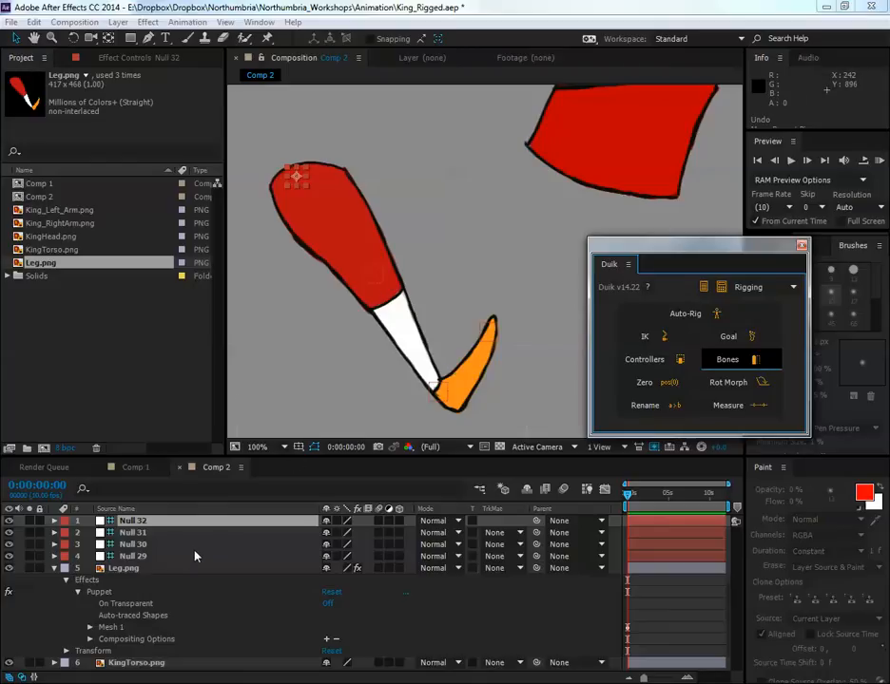
{"action": "left_click", "coordinate": [133, 544]}
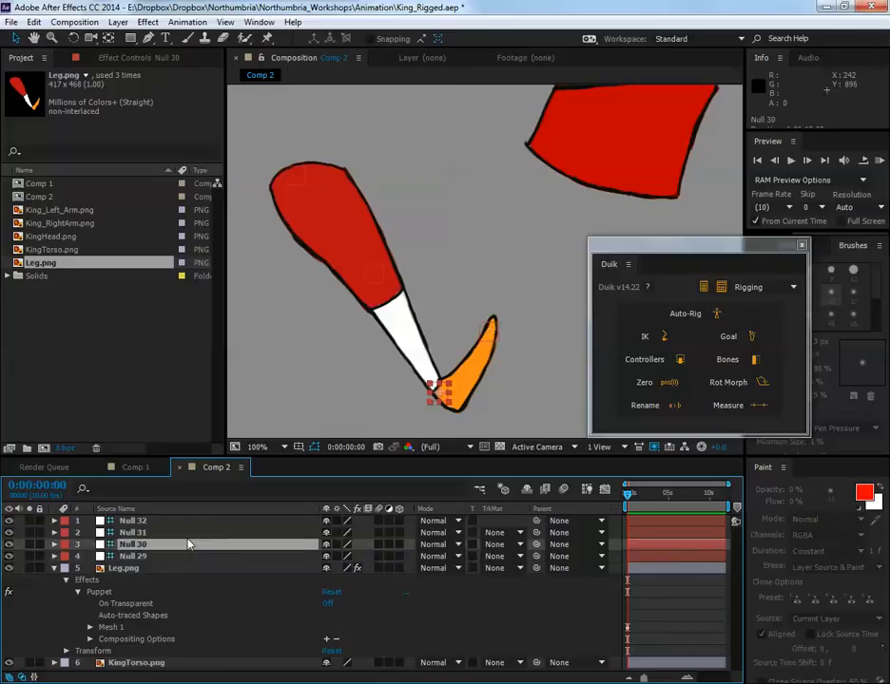
Rename the four leg null layers Right_Hip, Right_Knee, Right_Ankle and Right_Toe.
{"action": "left_click", "coordinate": [490, 333]}
{"action": "type", "text": "An"}
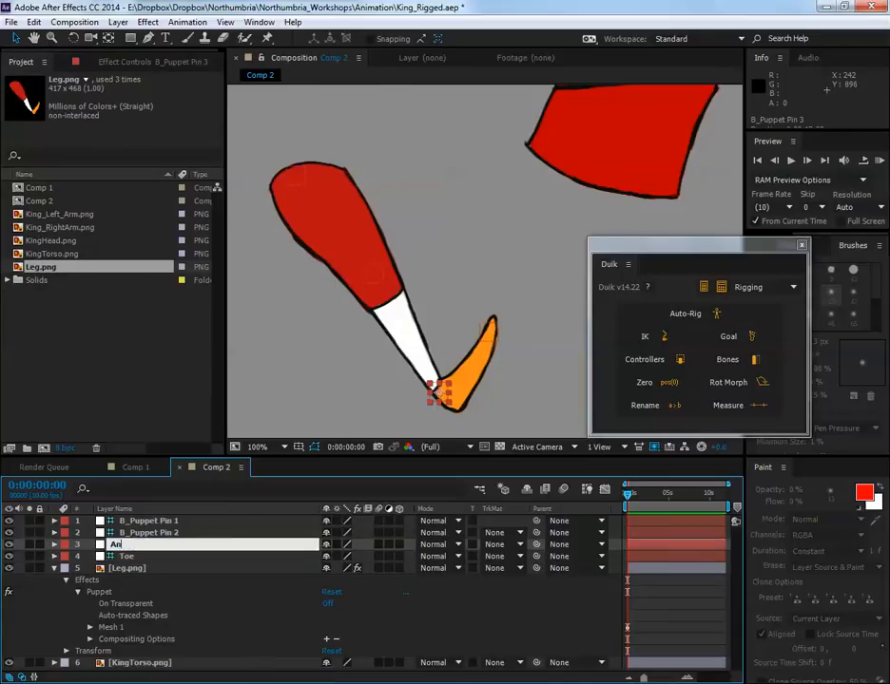
{"action": "right_click", "coordinate": [129, 543]}
{"action": "type", "text": "Right_Ankle"}
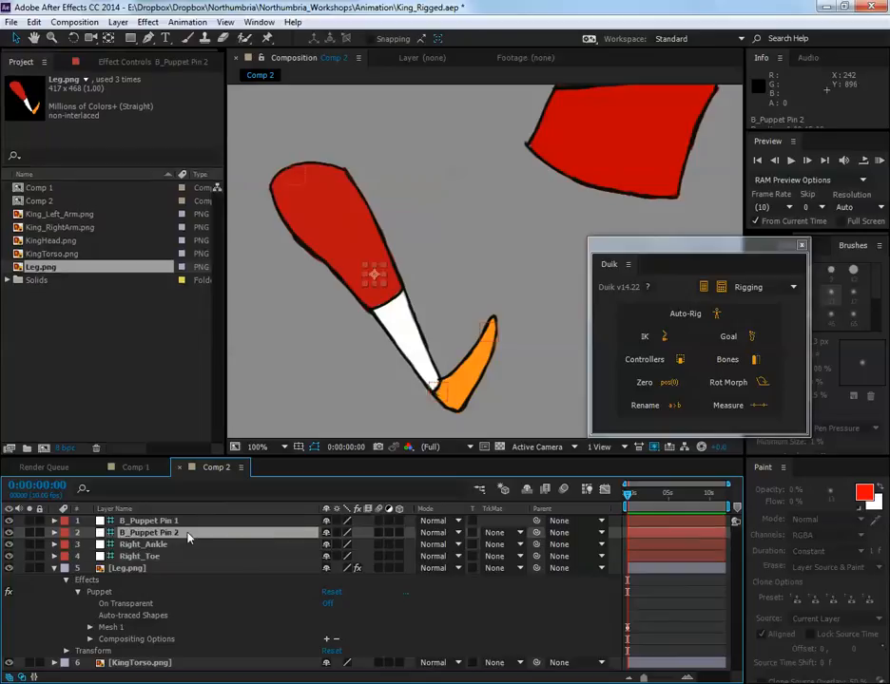
{"action": "double_click", "coordinate": [148, 532]}
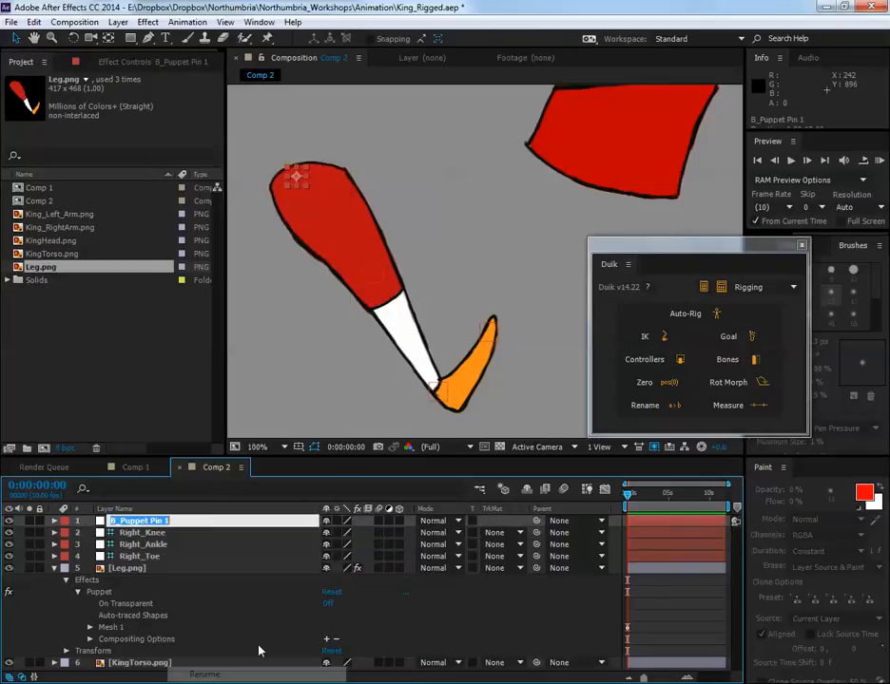
{"action": "type", "text": "Right_Hip"}
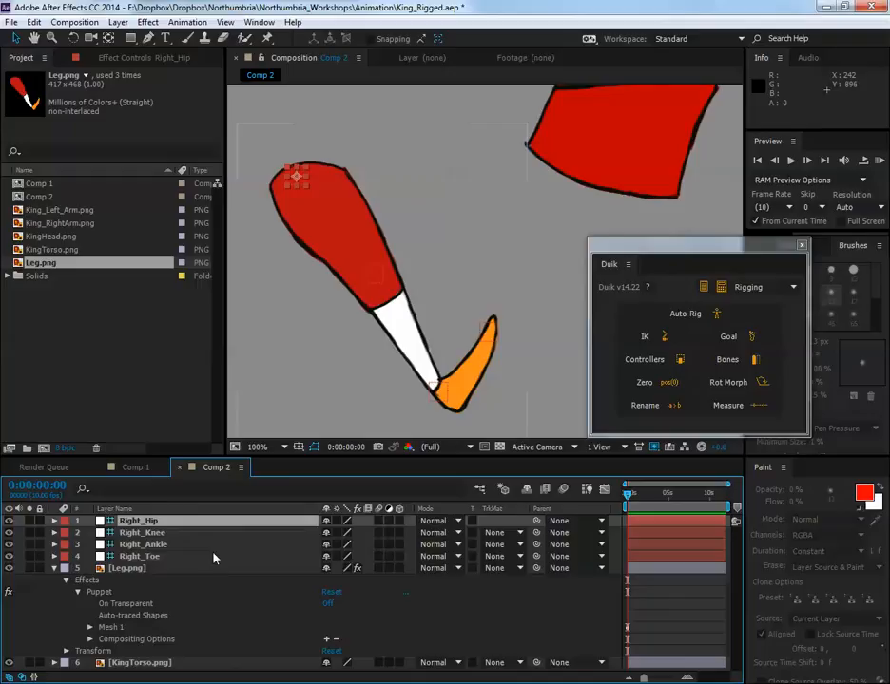
Parent Right_Knee to Right_Hip, Right_Ankle to Right_Knee and Right_Toe to Right_Ankle.
{"action": "left_click", "coordinate": [138, 555]}
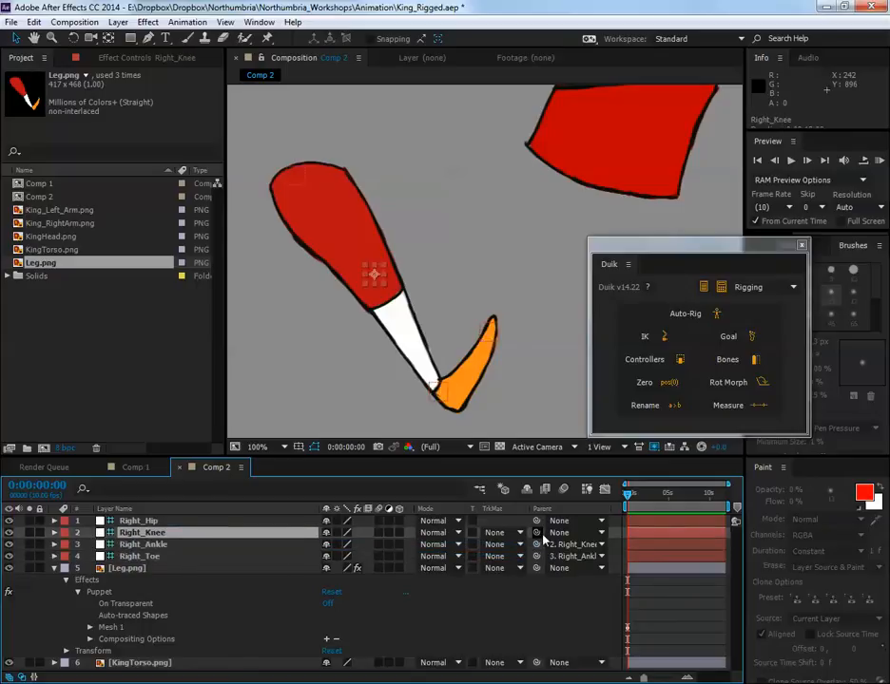
{"action": "left_click", "coordinate": [141, 521]}
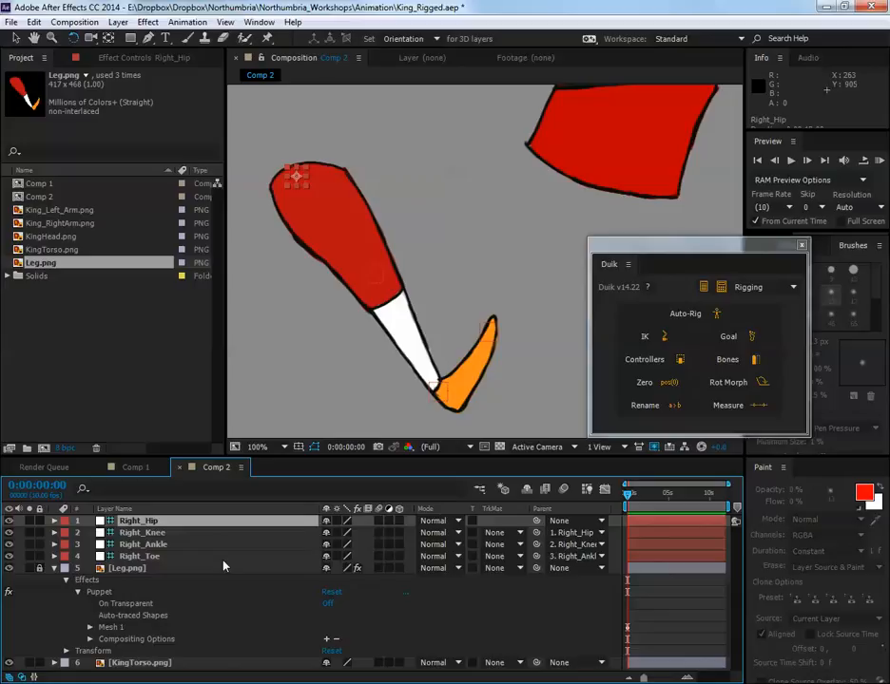
{"action": "left_click", "coordinate": [141, 555]}
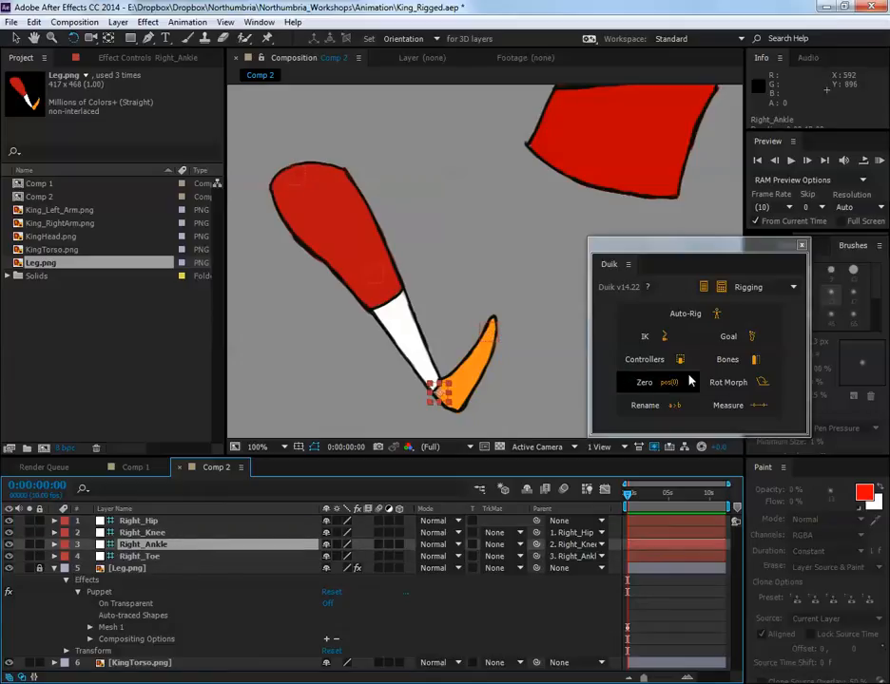
Add an ankle controller, select the hip-to-toe bone chain and apply Duik IK, creating C_Right_Ankle.
{"action": "left_click", "coordinate": [644, 359]}
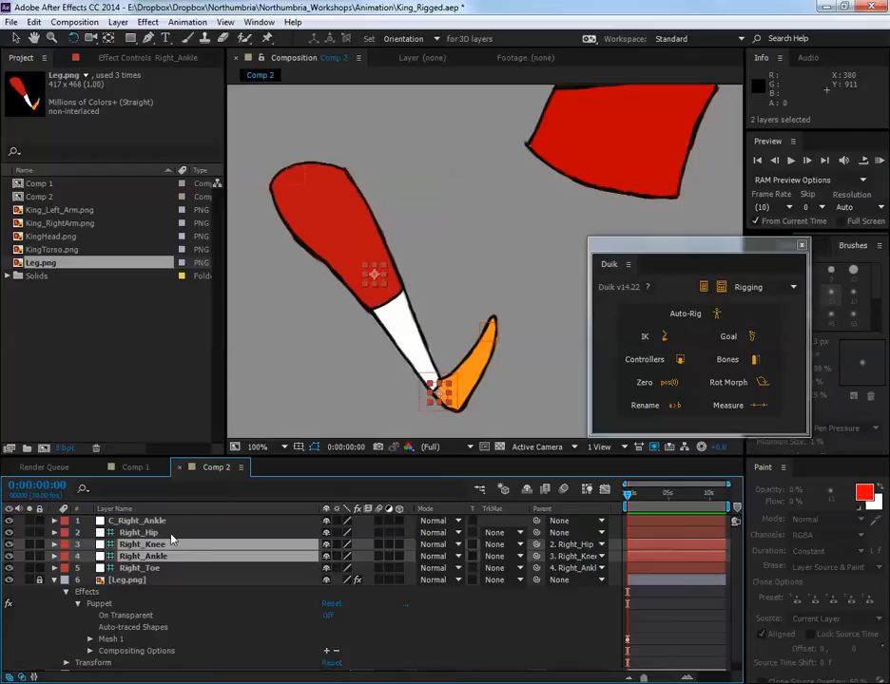
{"action": "left_click", "coordinate": [141, 521]}
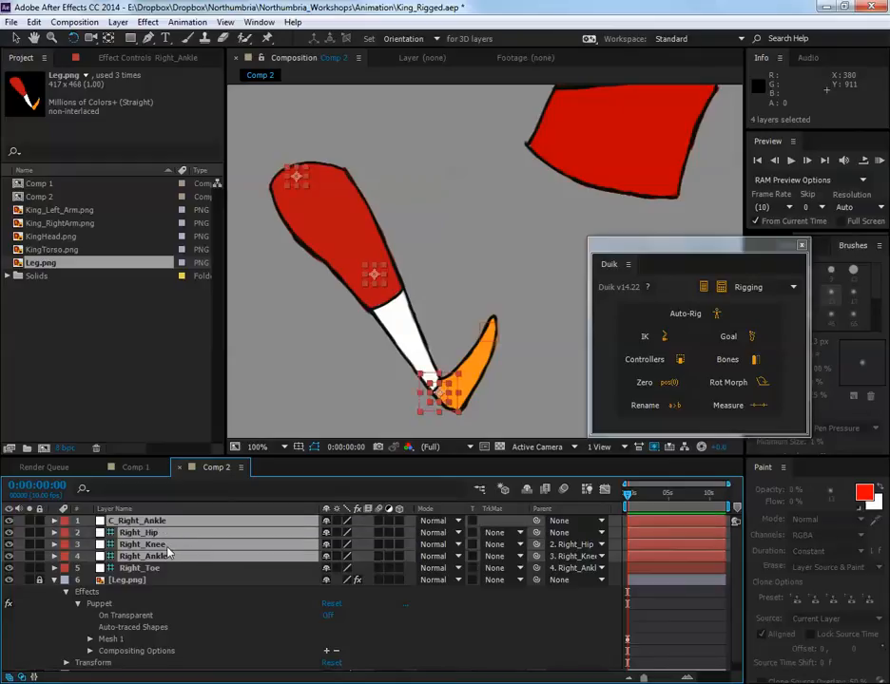
{"action": "mouse_move", "coordinate": [148, 563]}
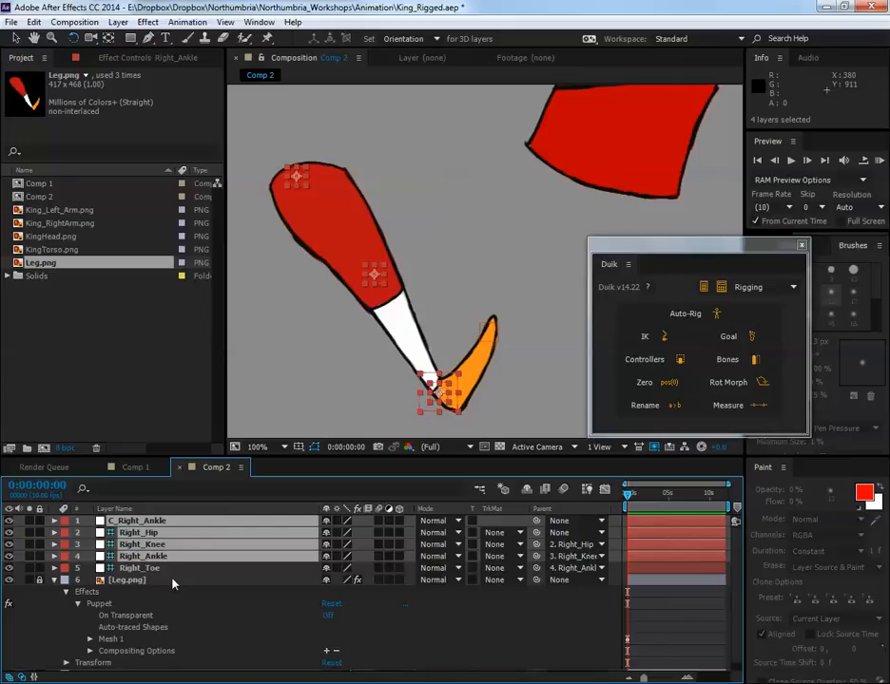
{"action": "left_click", "coordinate": [141, 567]}
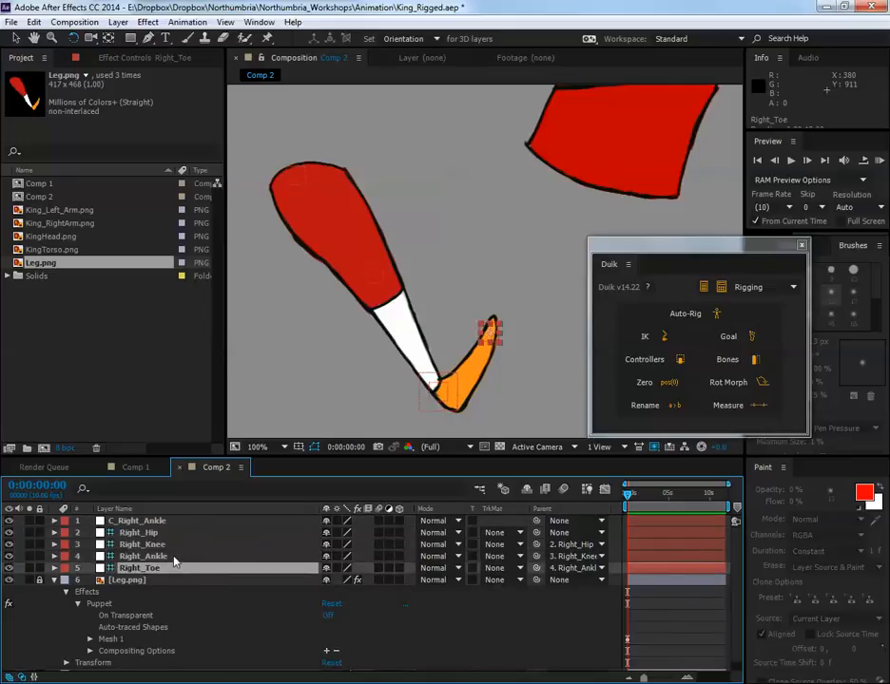
{"action": "left_click", "coordinate": [142, 555]}
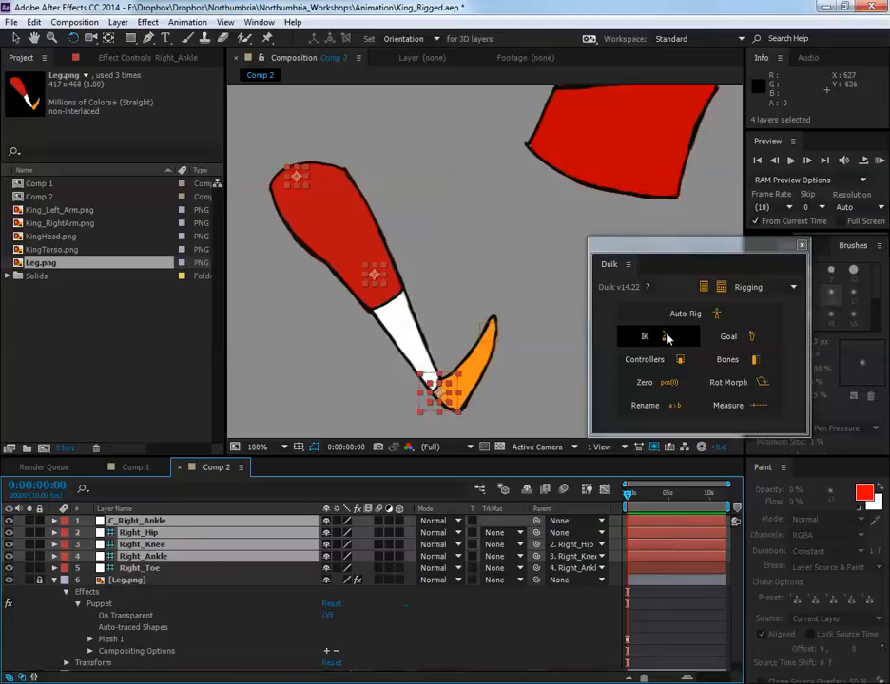
{"action": "left_click", "coordinate": [644, 334]}
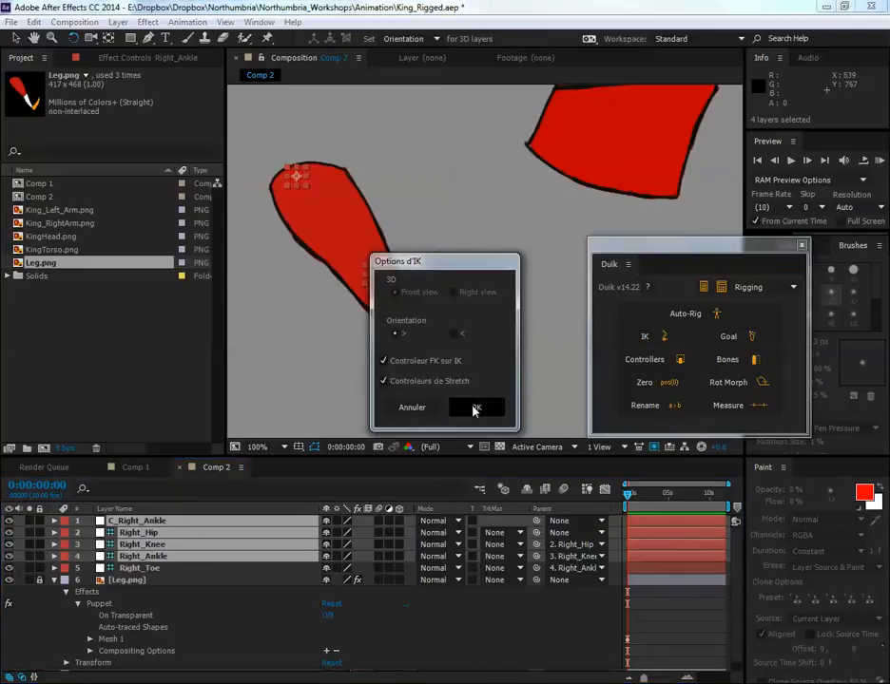
{"action": "left_click", "coordinate": [475, 407]}
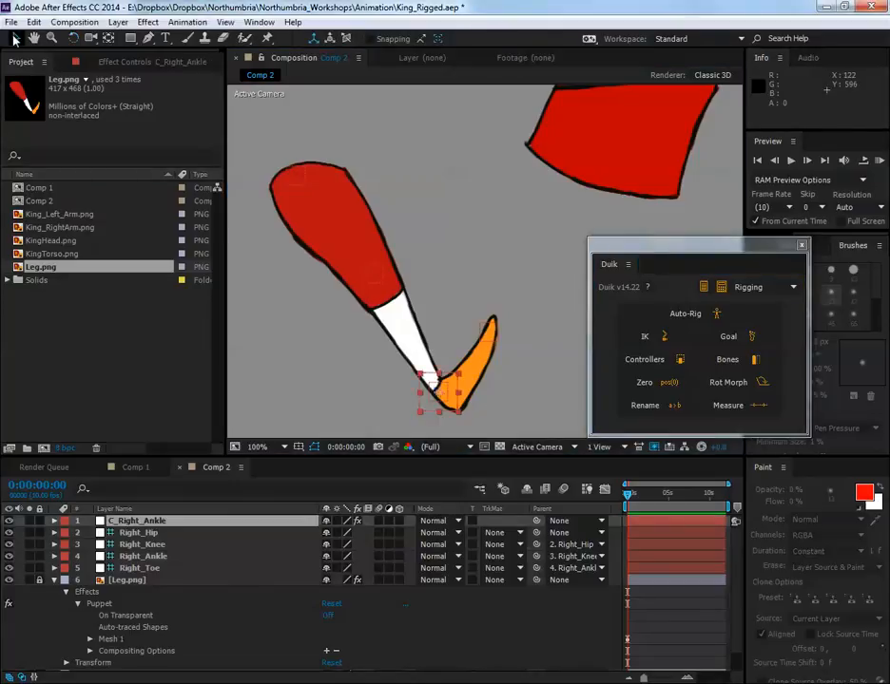
Drag C_Right_Ankle forward, up, out to the right and back to rest, confirming the knee bends naturally.
{"action": "left_click_drag", "start_coordinate": [437, 390], "coordinate": [400, 380]}
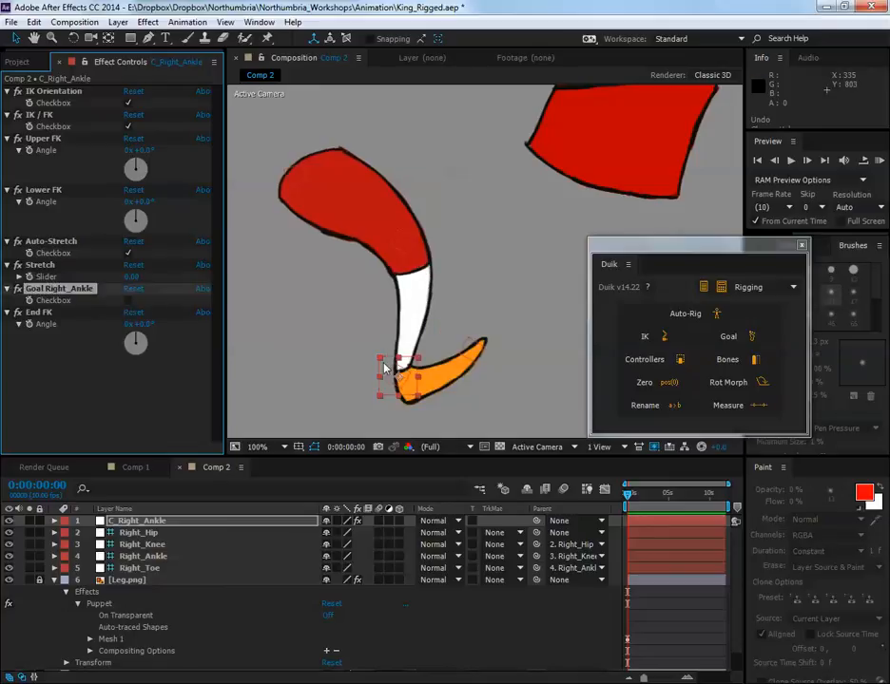
{"action": "left_click_drag", "start_coordinate": [399, 370], "coordinate": [399, 342]}
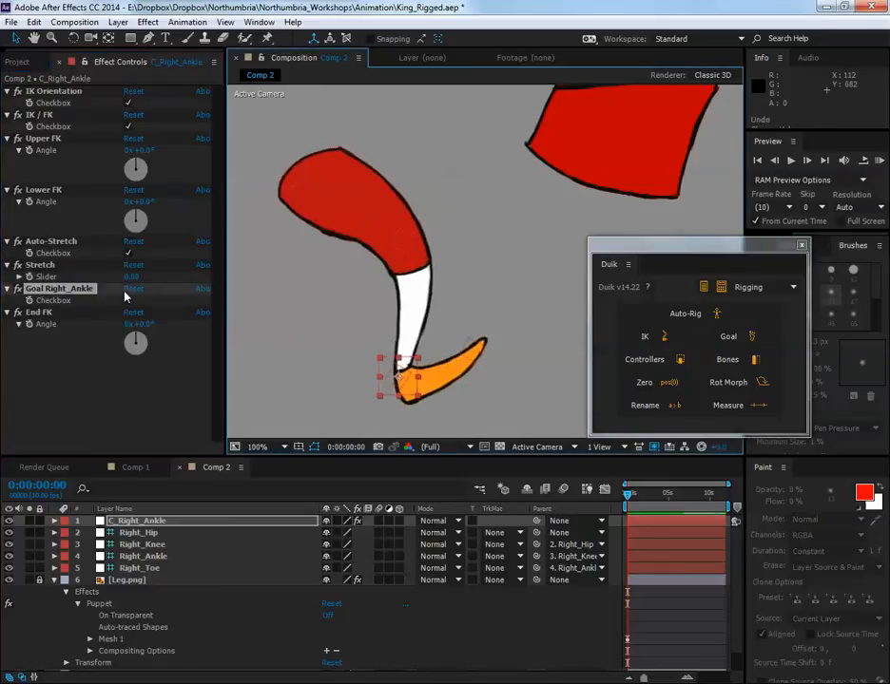
{"action": "left_click_drag", "start_coordinate": [403, 359], "coordinate": [397, 359]}
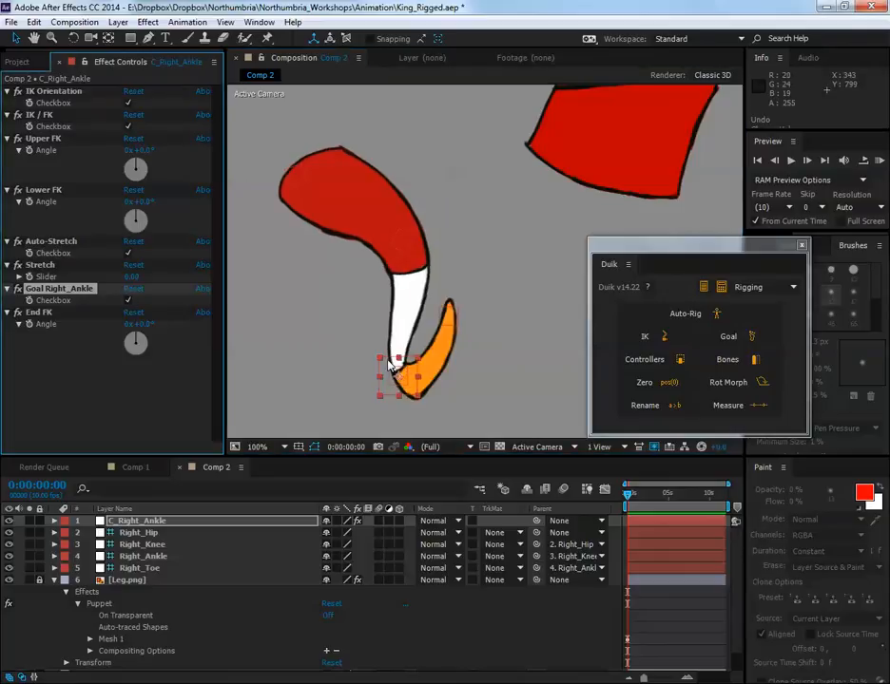
{"action": "left_click_drag", "start_coordinate": [398, 360], "coordinate": [376, 365]}
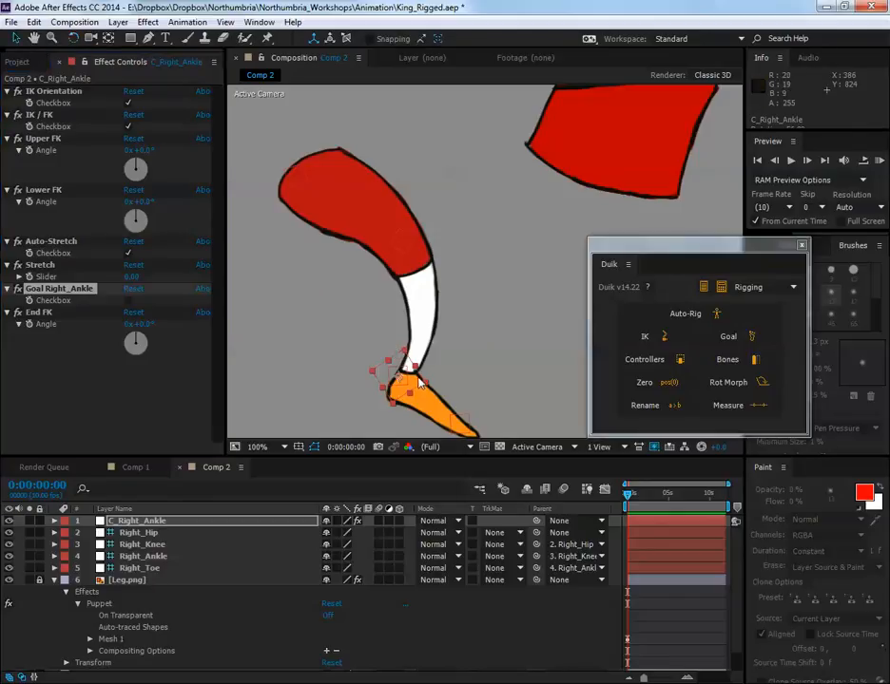
{"action": "left_click_drag", "start_coordinate": [395, 389], "coordinate": [304, 314]}
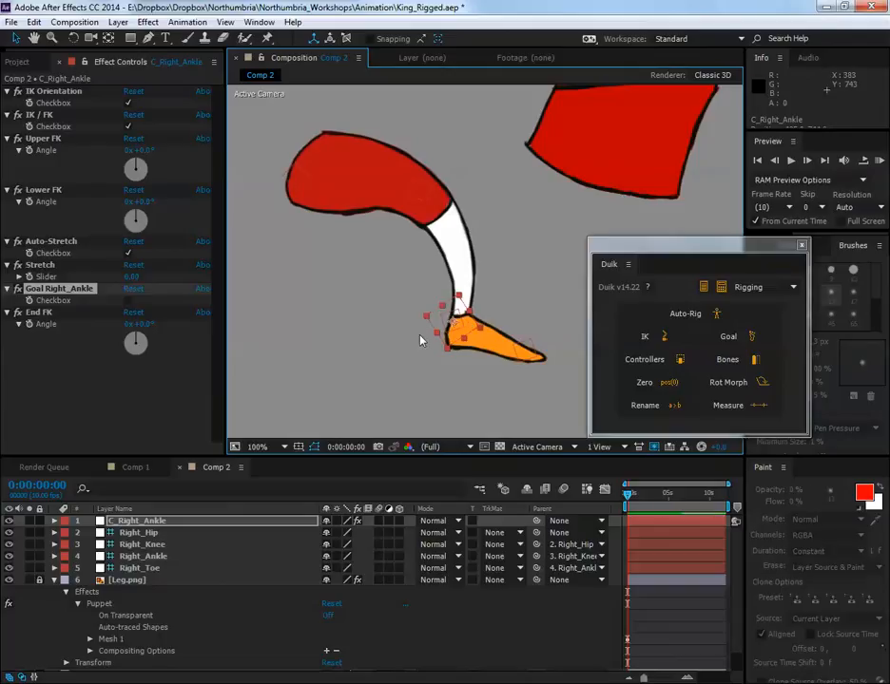
{"action": "mouse_move", "coordinate": [447, 338]}
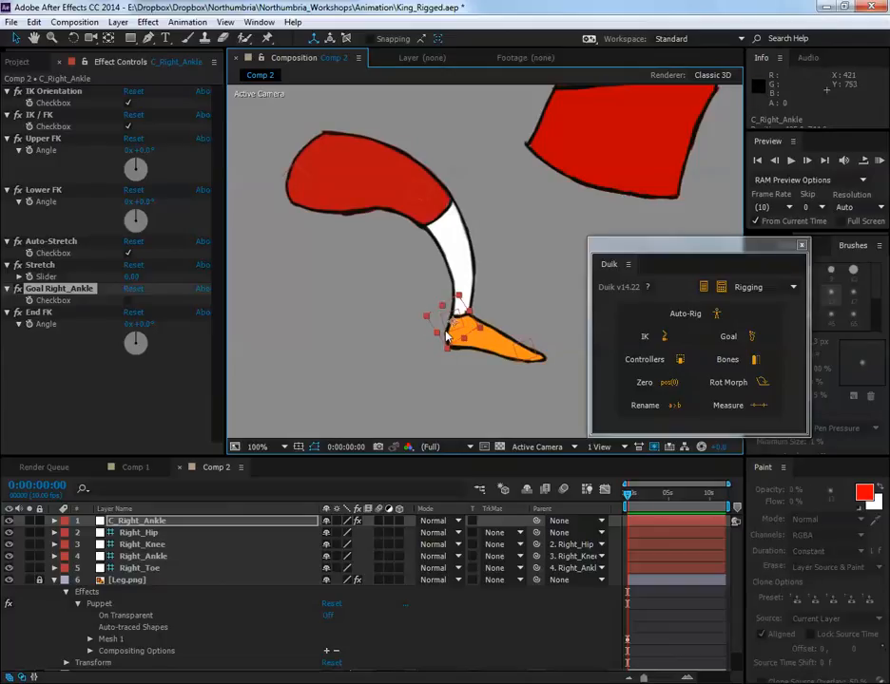
{"action": "left_click_drag", "start_coordinate": [462, 327], "coordinate": [365, 327]}
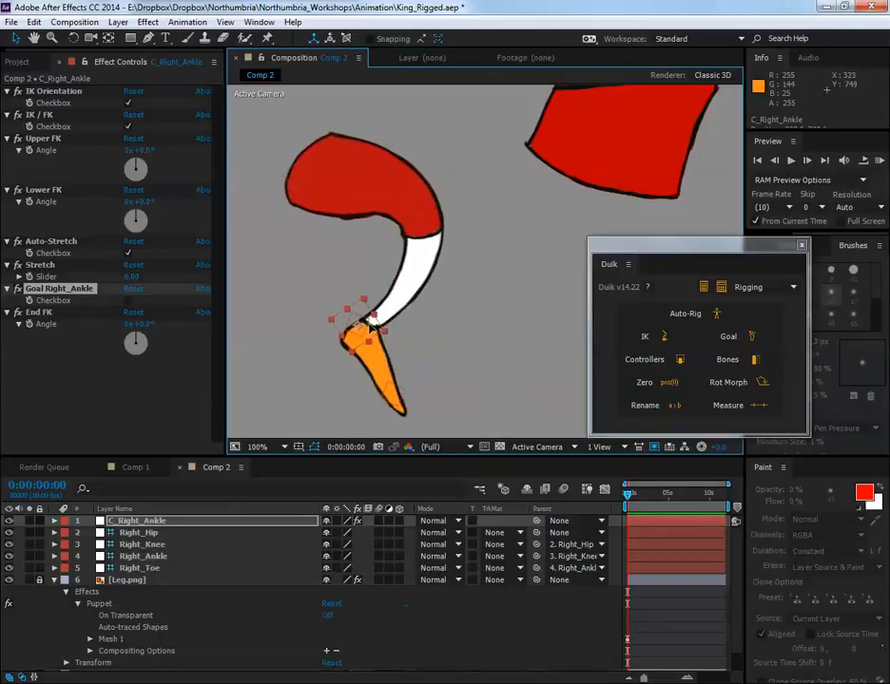
{"action": "left_click_drag", "start_coordinate": [361, 327], "coordinate": [485, 308]}
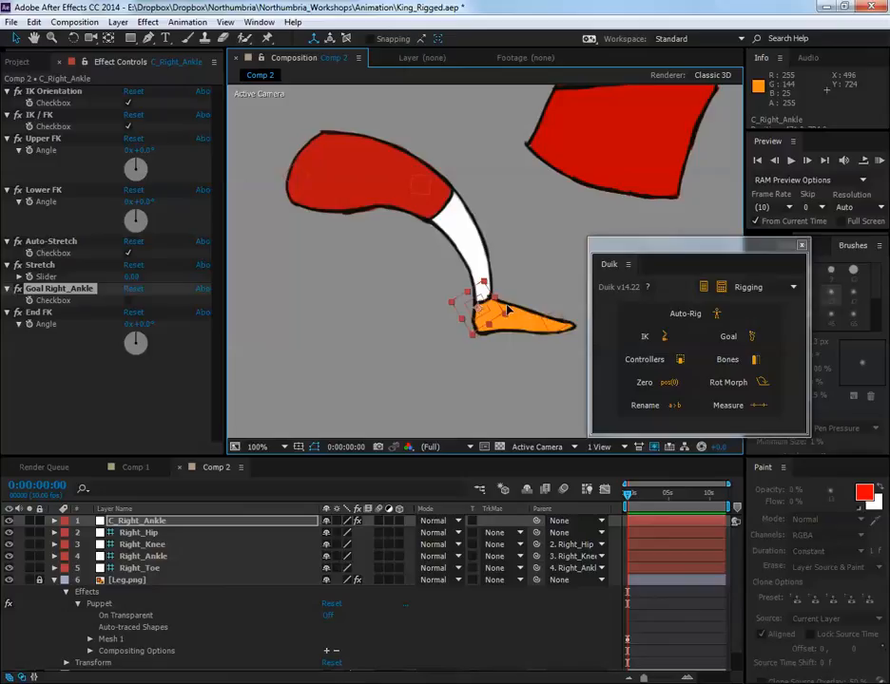
{"action": "left_click_drag", "start_coordinate": [479, 304], "coordinate": [456, 304]}
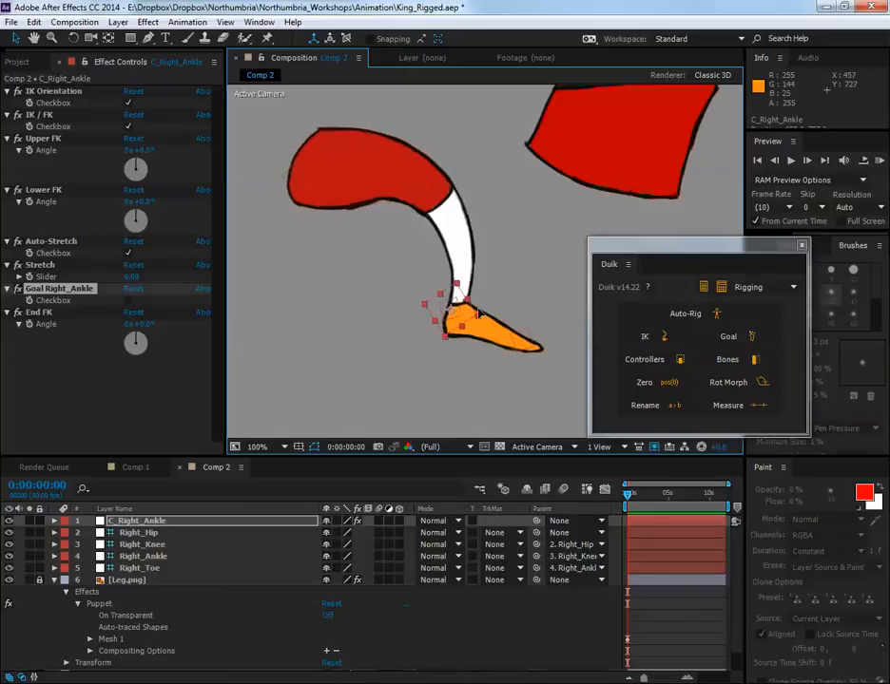
{"action": "left_click_drag", "start_coordinate": [462, 323], "coordinate": [333, 323]}
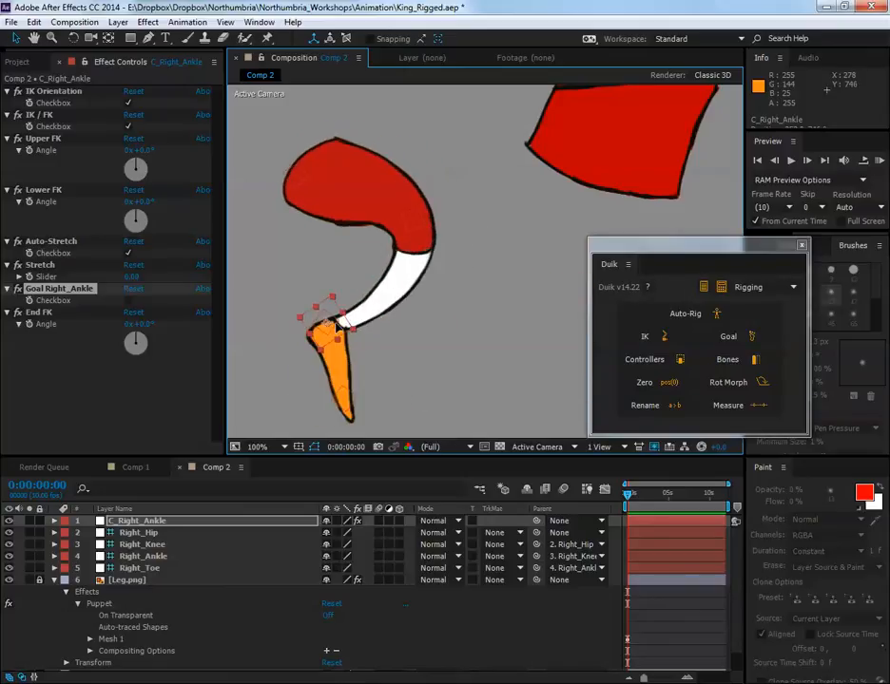
{"action": "left_click_drag", "start_coordinate": [327, 327], "coordinate": [408, 380]}
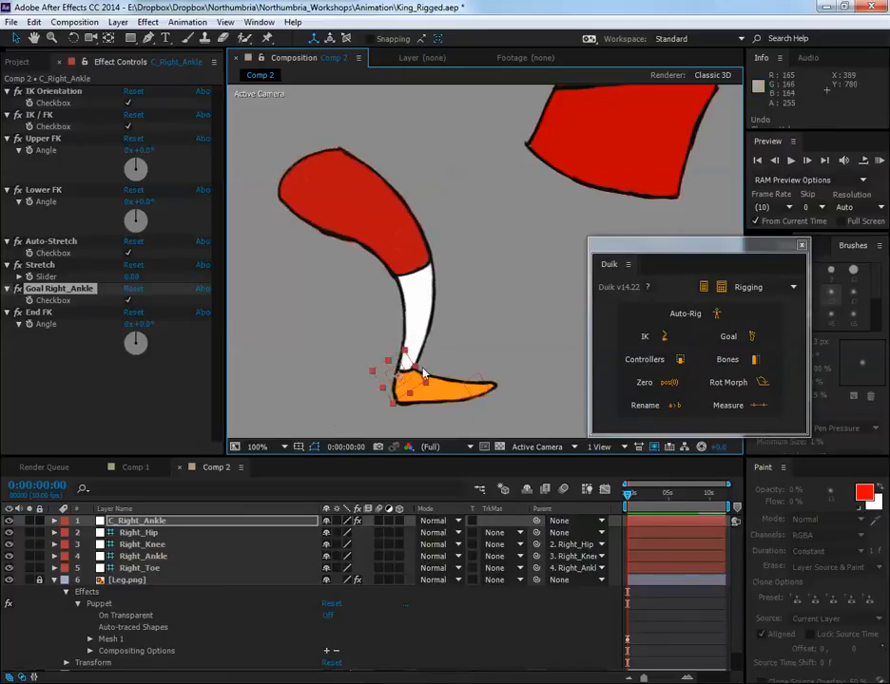
{"action": "left_click_drag", "start_coordinate": [408, 370], "coordinate": [285, 371]}
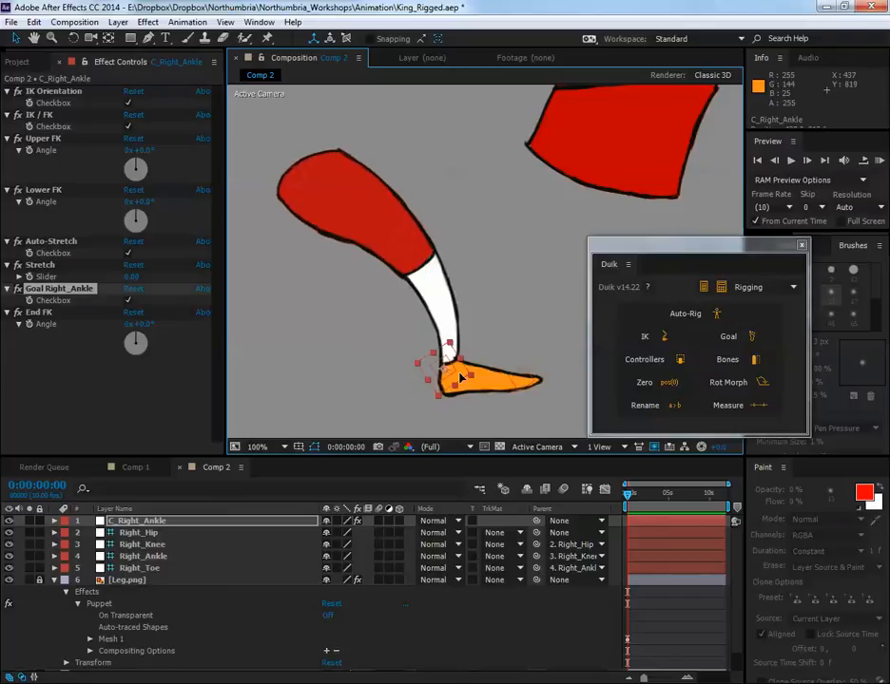
{"action": "left_click_drag", "start_coordinate": [446, 370], "coordinate": [418, 377]}
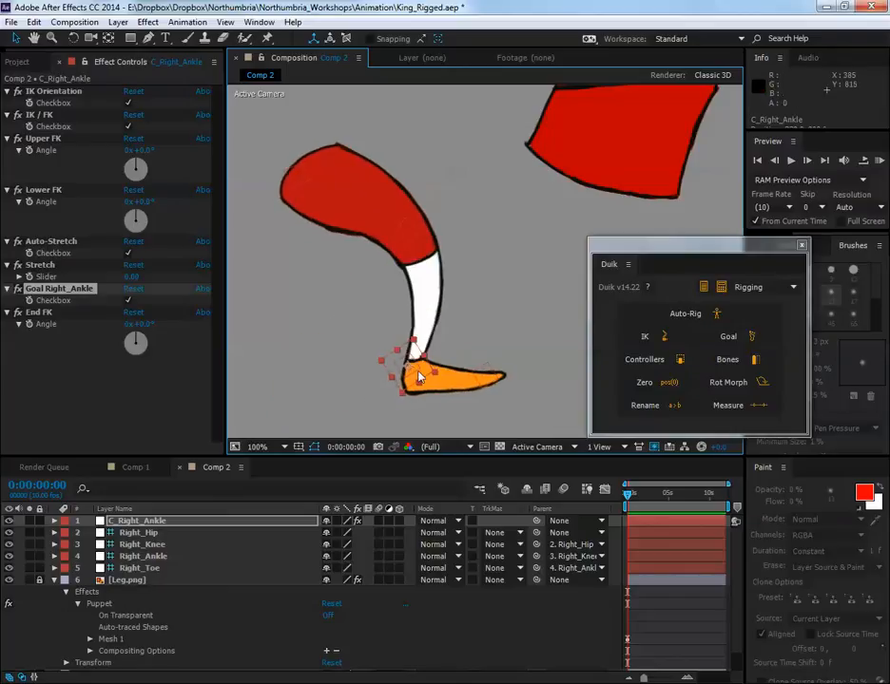
{"action": "left_click_drag", "start_coordinate": [428, 371], "coordinate": [343, 381]}
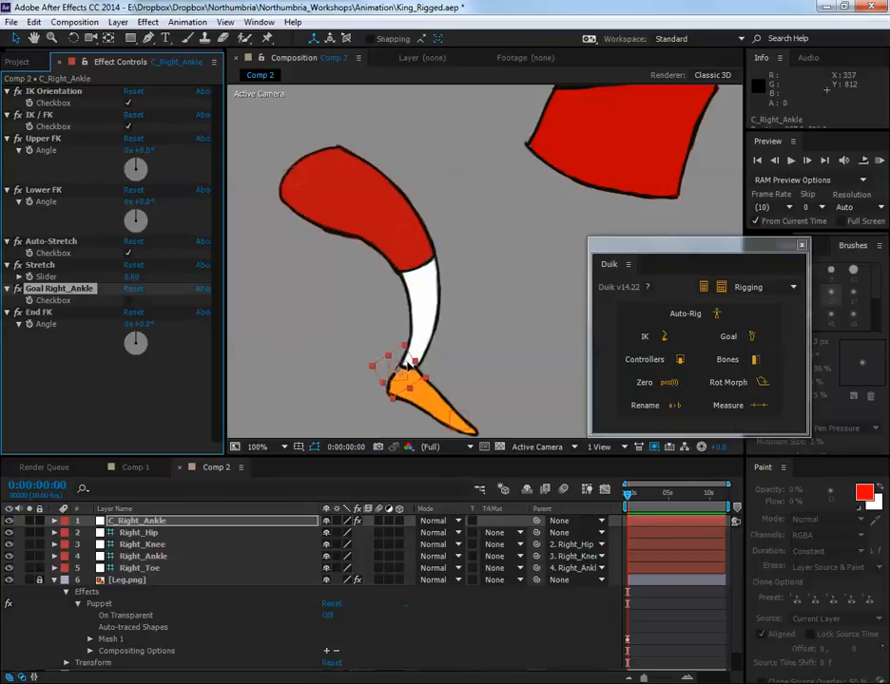
{"action": "left_click_drag", "start_coordinate": [403, 380], "coordinate": [536, 199]}
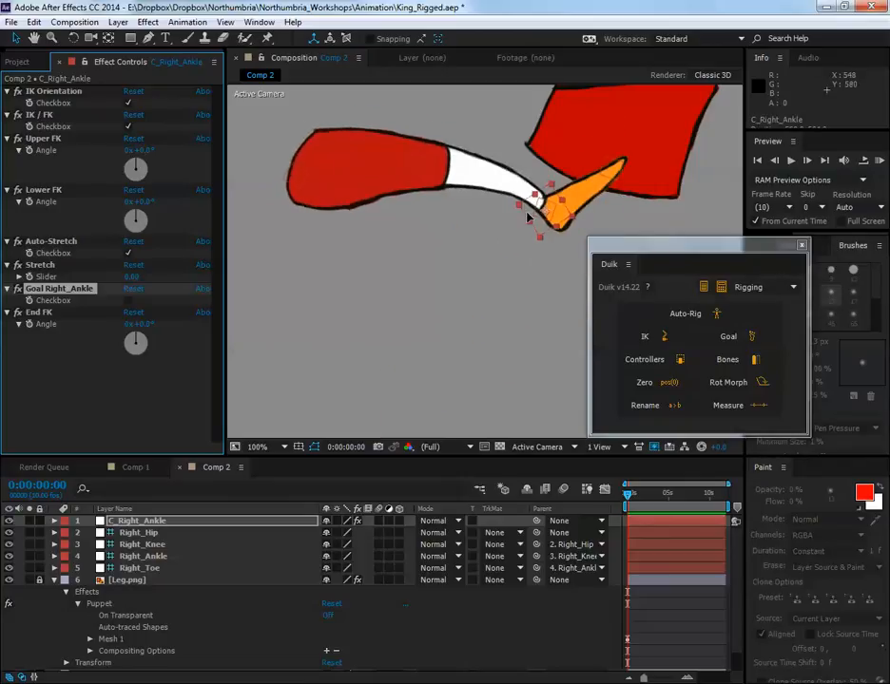
{"action": "left_click_drag", "start_coordinate": [536, 199], "coordinate": [504, 352]}
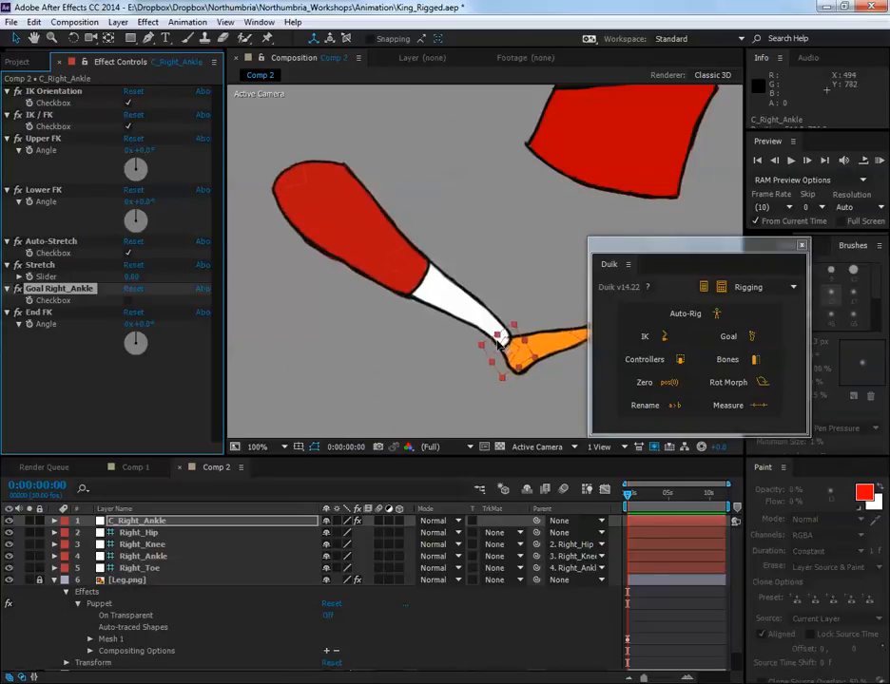
{"action": "left_click_drag", "start_coordinate": [509, 342], "coordinate": [418, 358]}
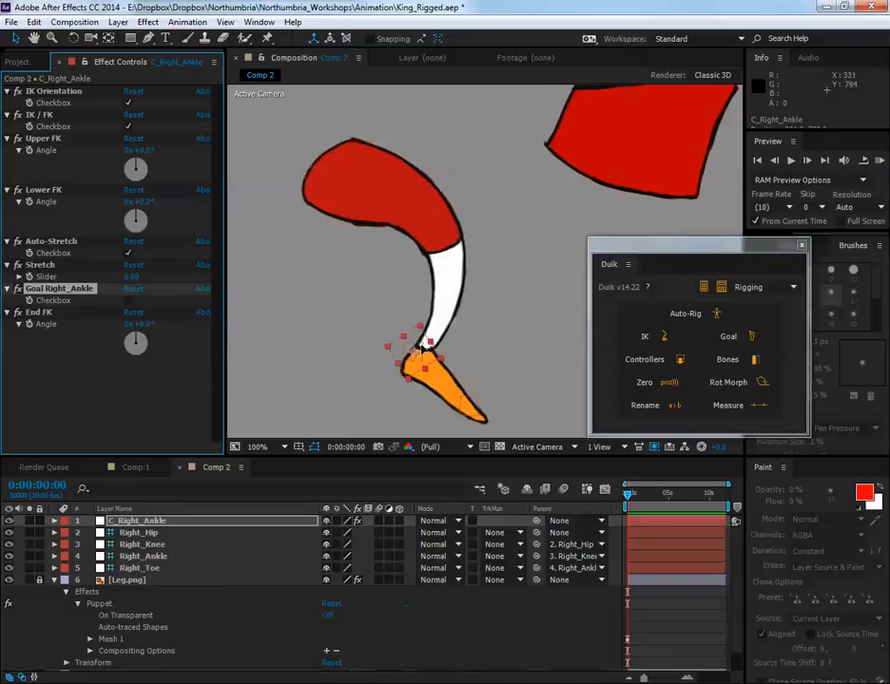
{"action": "left_click_drag", "start_coordinate": [418, 352], "coordinate": [458, 370]}
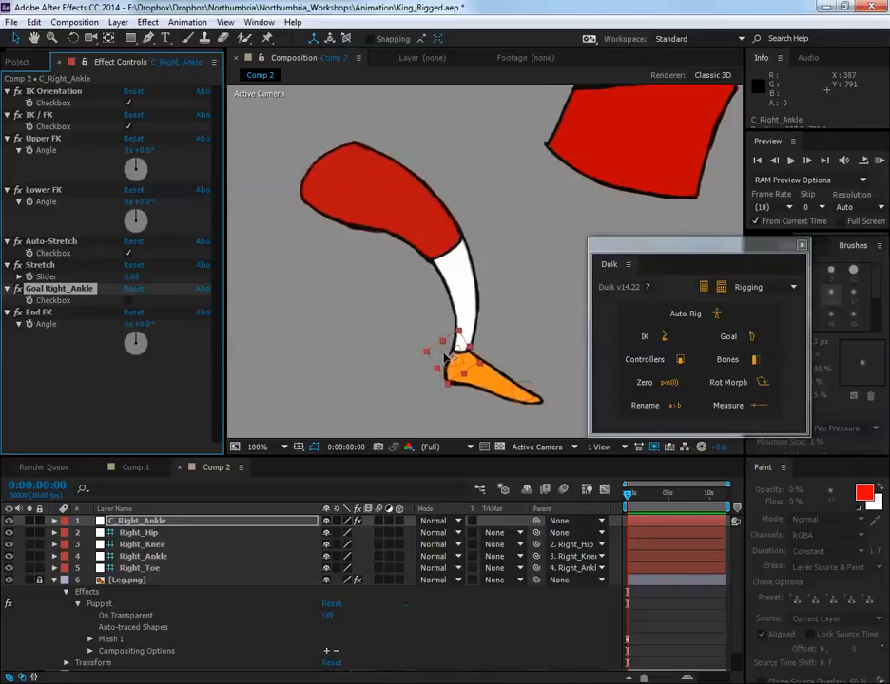
{"action": "left_click_drag", "start_coordinate": [460, 370], "coordinate": [359, 376]}
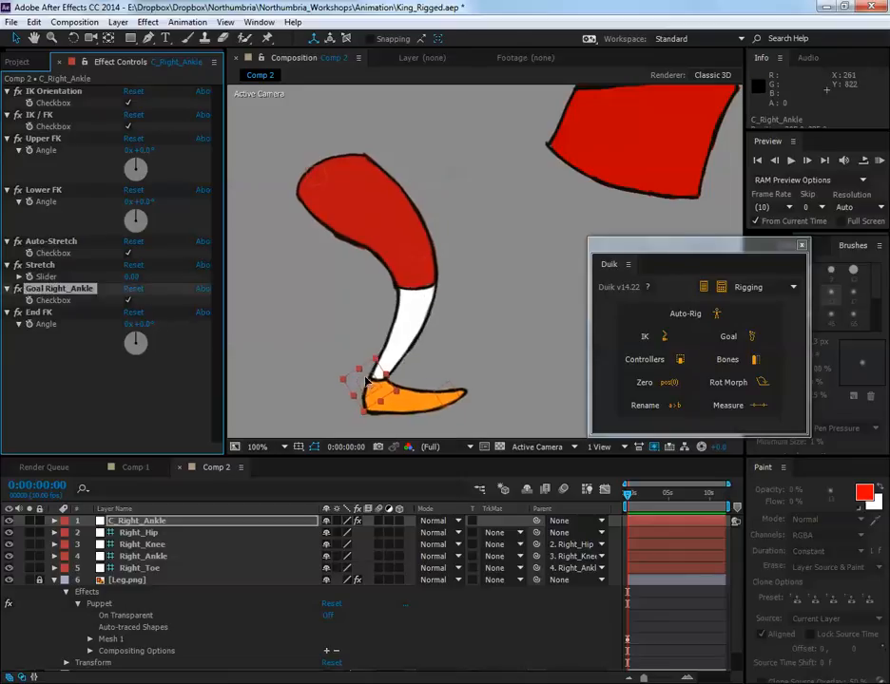
{"action": "left_click_drag", "start_coordinate": [376, 379], "coordinate": [314, 378]}
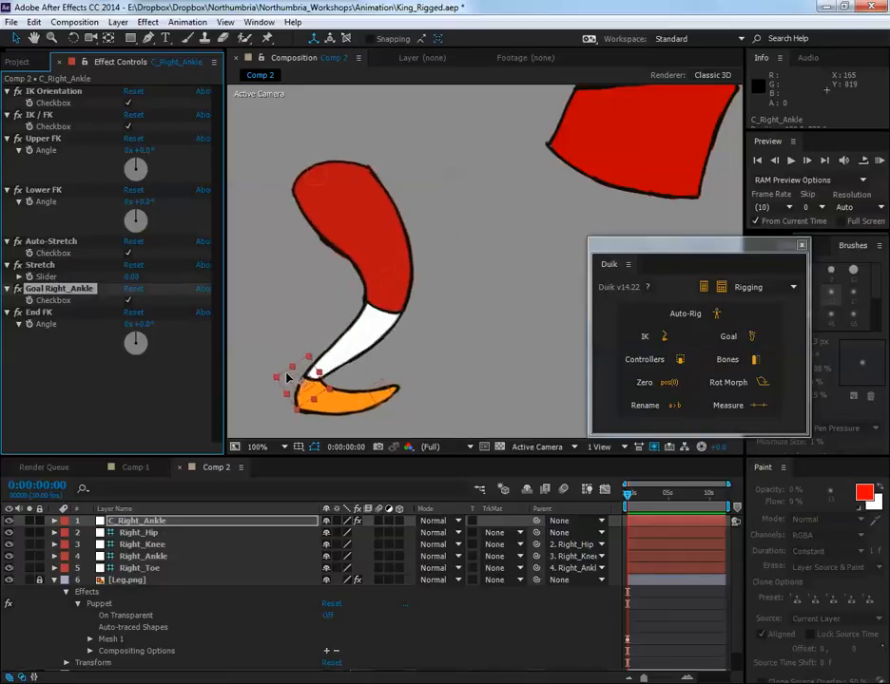
{"action": "left_click_drag", "start_coordinate": [314, 389], "coordinate": [358, 399]}
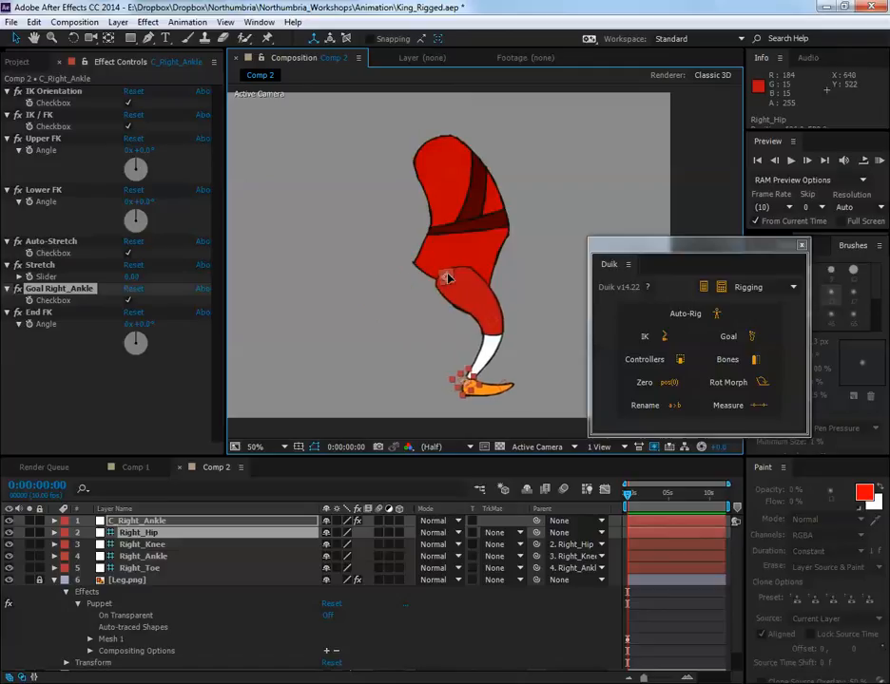
Position KingTorso.png over the top of the leg and parent Right_Hip to the torso layer.
{"action": "left_click_drag", "start_coordinate": [449, 275], "coordinate": [289, 301]}
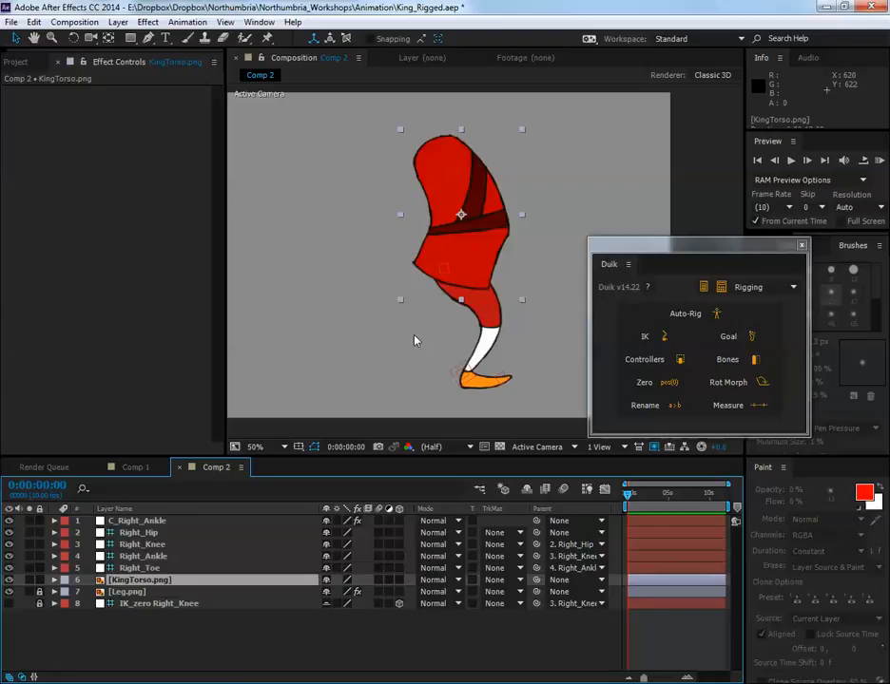
{"action": "left_click", "coordinate": [141, 521]}
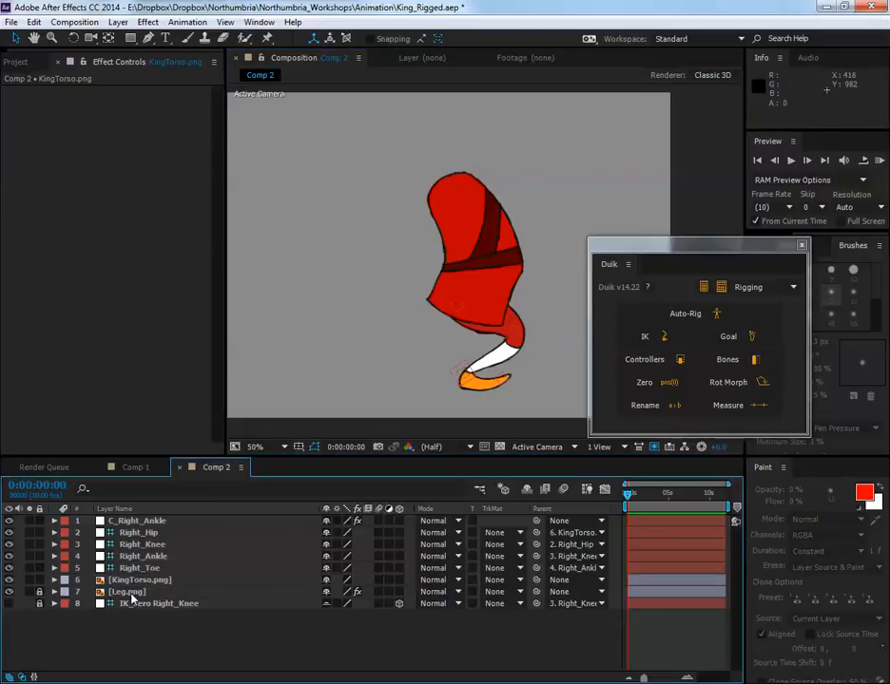
Select Leg.png to reveal its Puppet effect and pins in Effect Controls.
{"action": "left_click", "coordinate": [128, 591]}
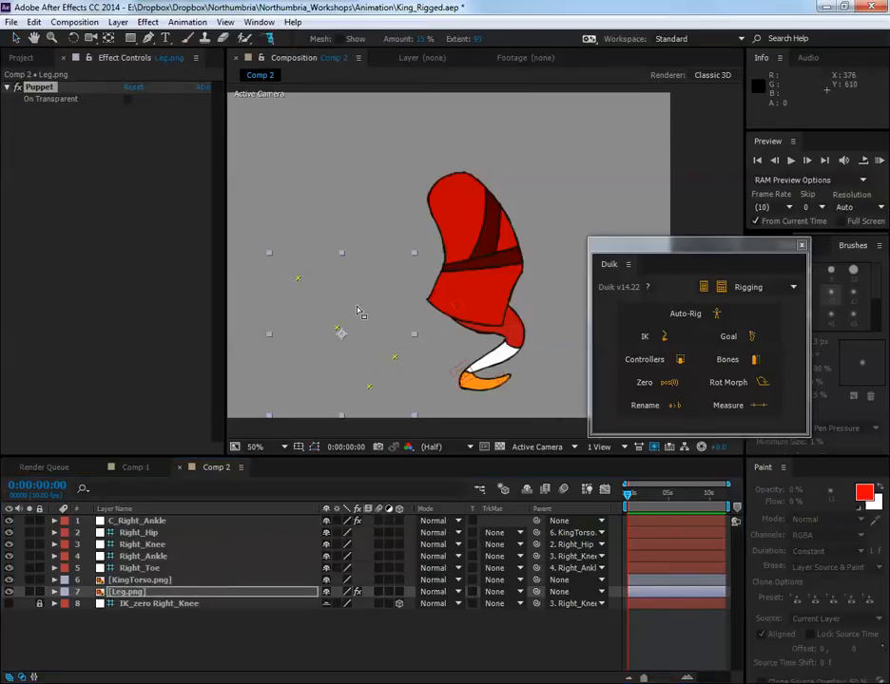
{"action": "left_click", "coordinate": [256, 447]}
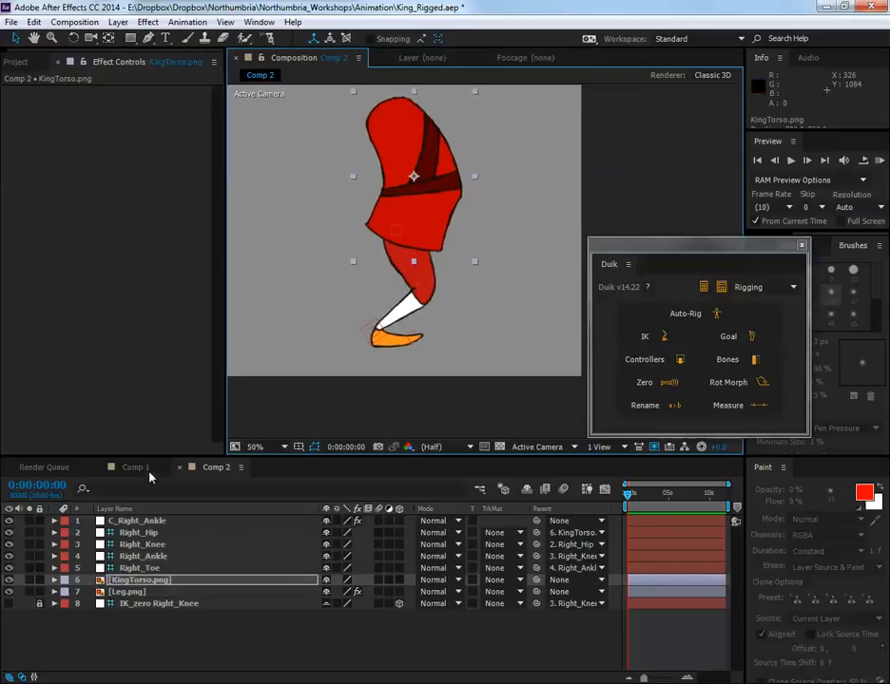
In Comp 1, check the wrist and ankle controllers' IK settings, then tilt KingTorso.png forward with feet planted.
{"action": "left_click", "coordinate": [135, 468]}
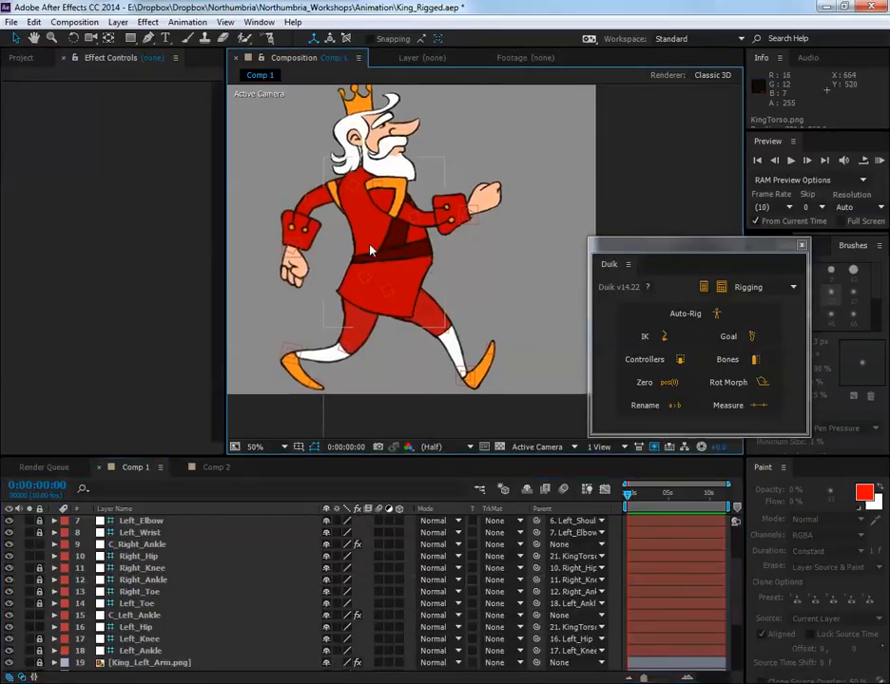
{"action": "left_click", "coordinate": [384, 275]}
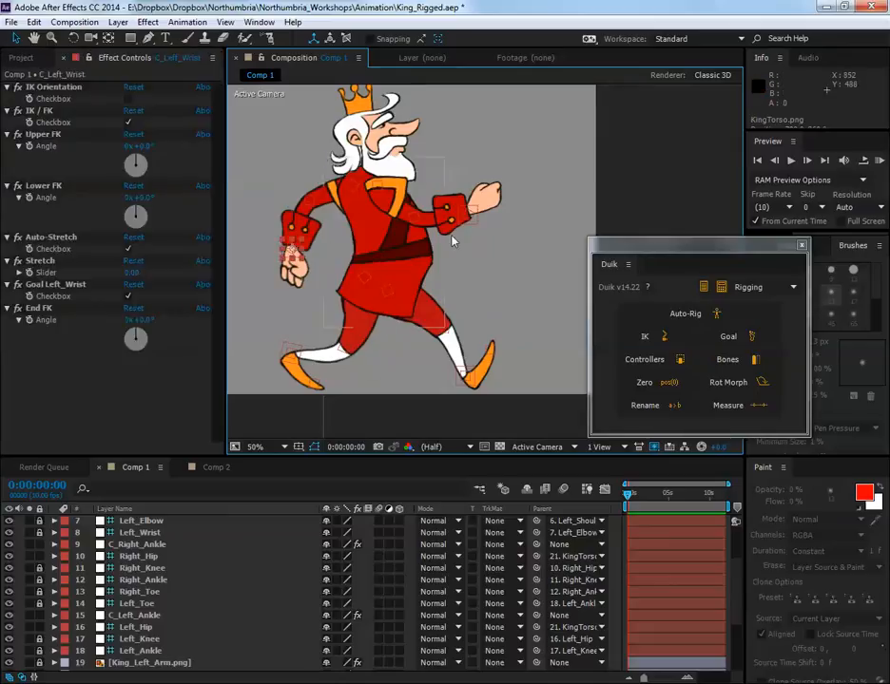
{"action": "left_click", "coordinate": [466, 207]}
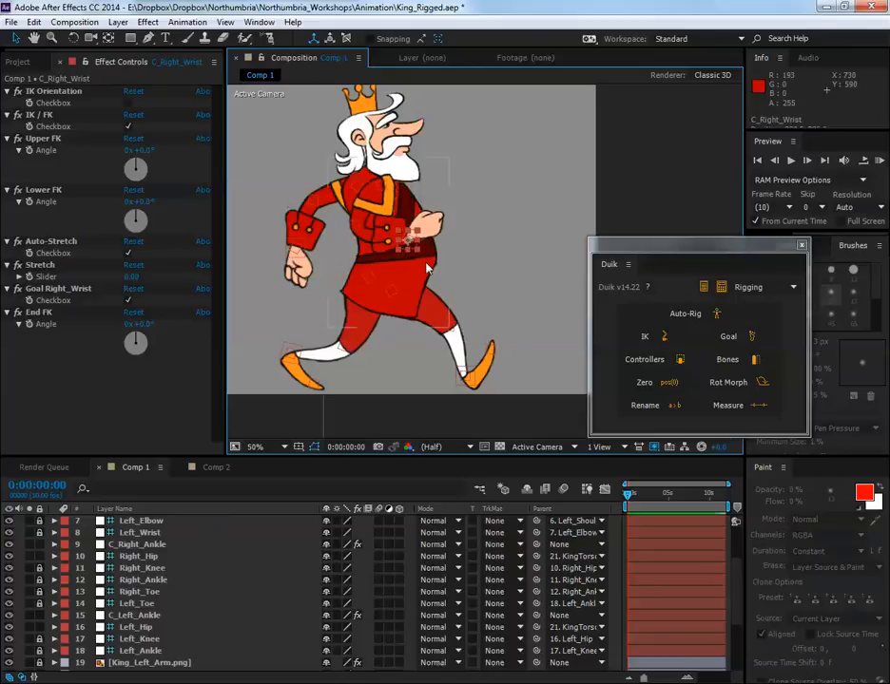
{"action": "left_click", "coordinate": [391, 276]}
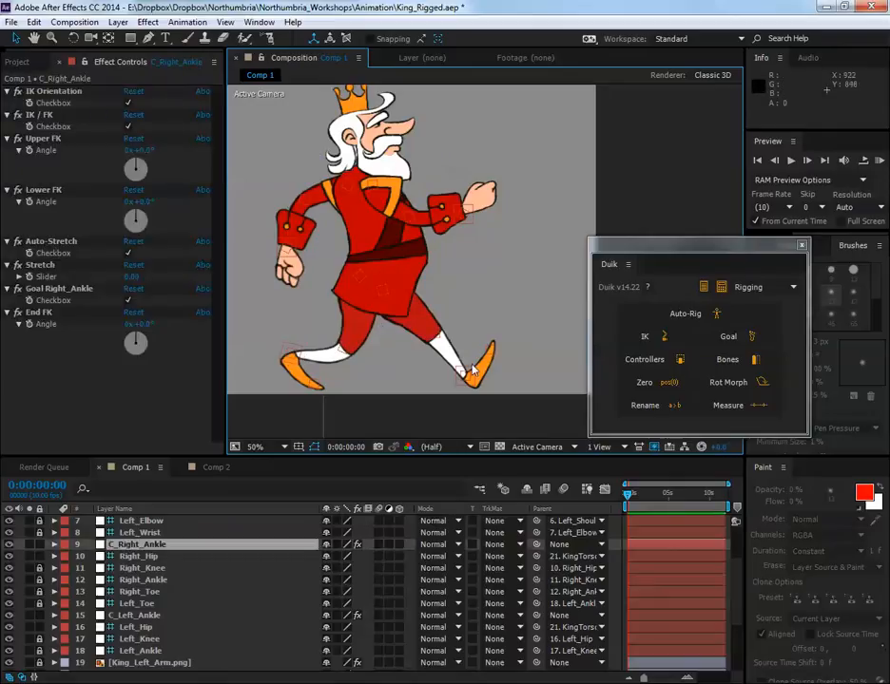
{"action": "left_click", "coordinate": [133, 616]}
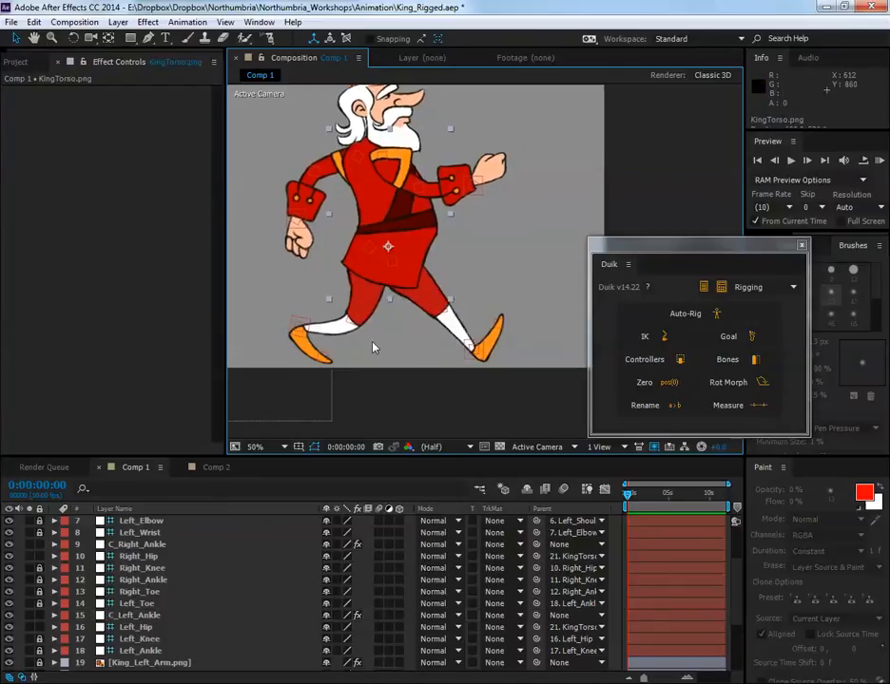
{"action": "mouse_move", "coordinate": [447, 358]}
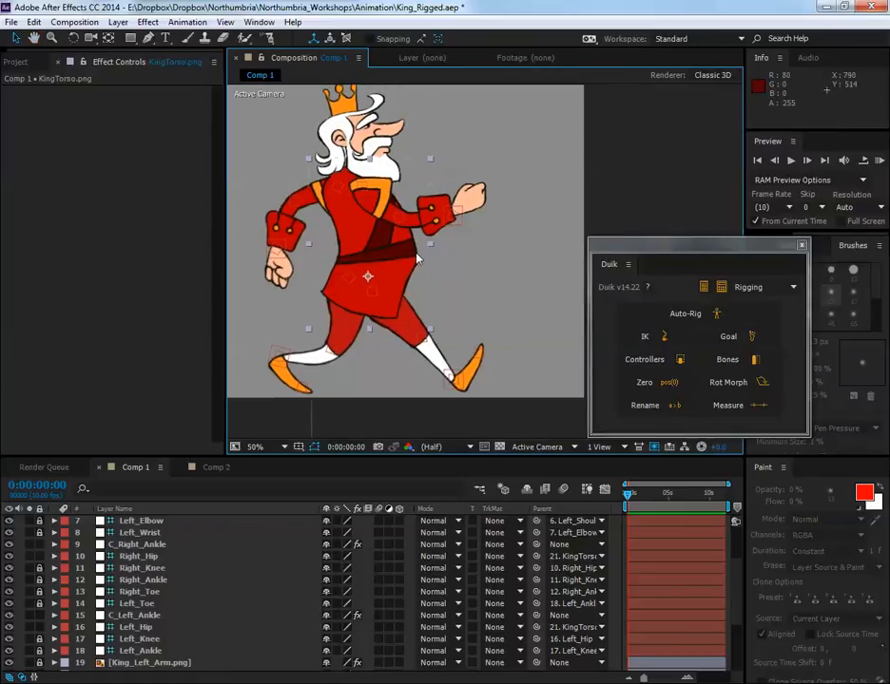
{"action": "mouse_move", "coordinate": [437, 262]}
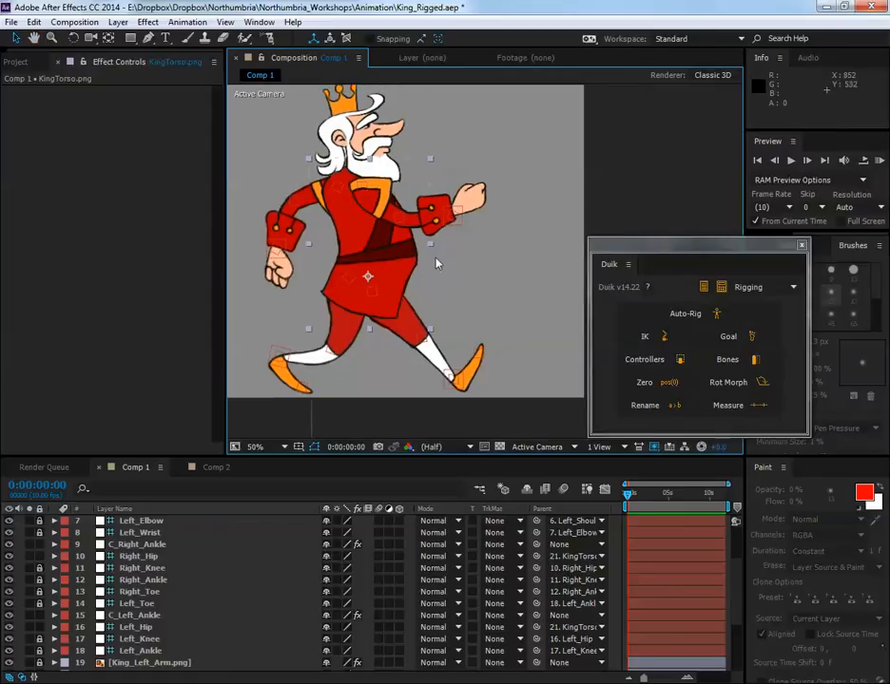
{"action": "mouse_move", "coordinate": [426, 266]}
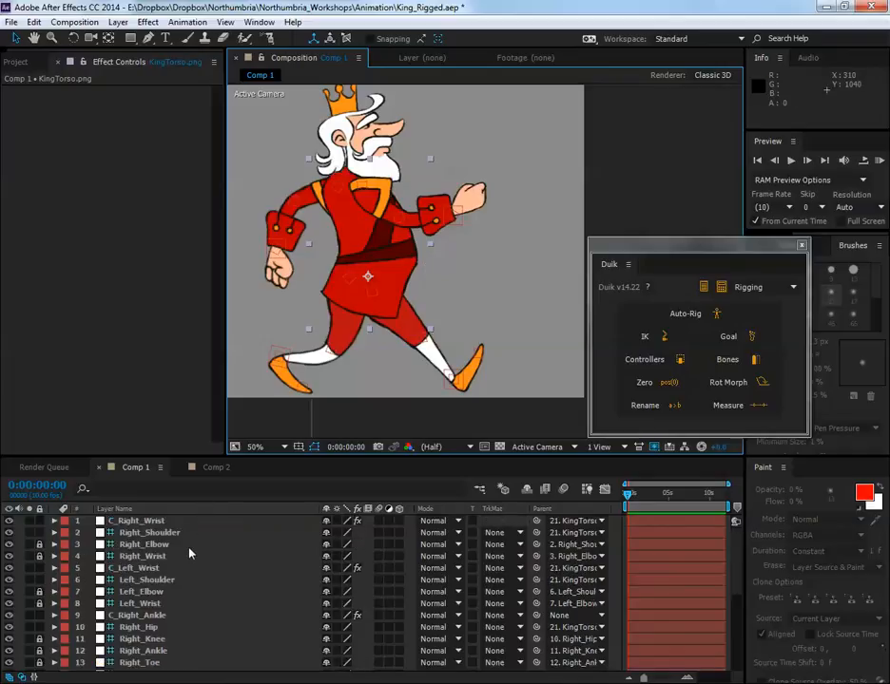
Check C_Right_Wrist and Right_Shoulder parenting to KingTorso, then reset the torso rotation upright.
{"action": "left_click", "coordinate": [140, 521]}
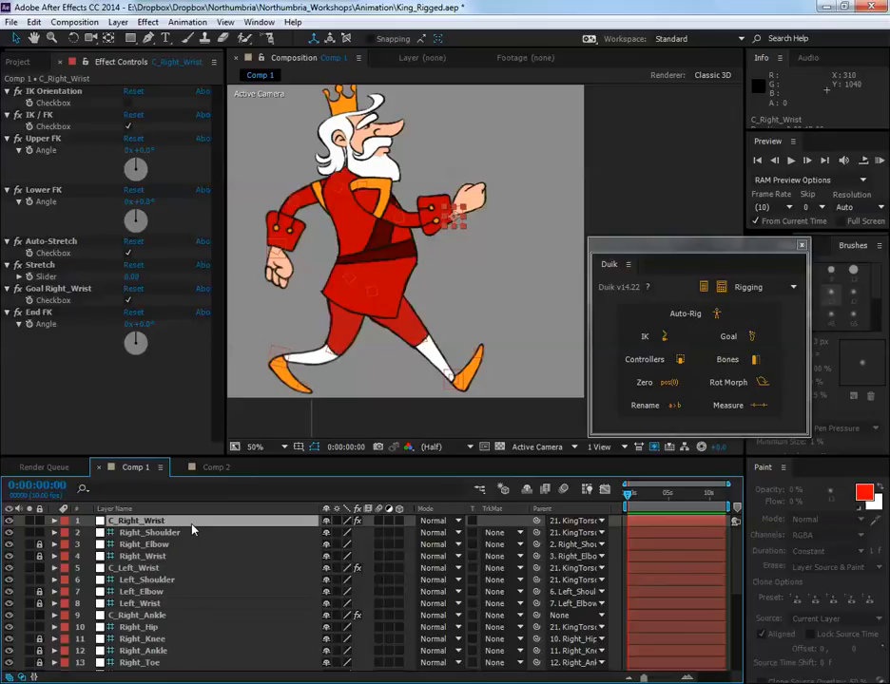
{"action": "left_click", "coordinate": [148, 532]}
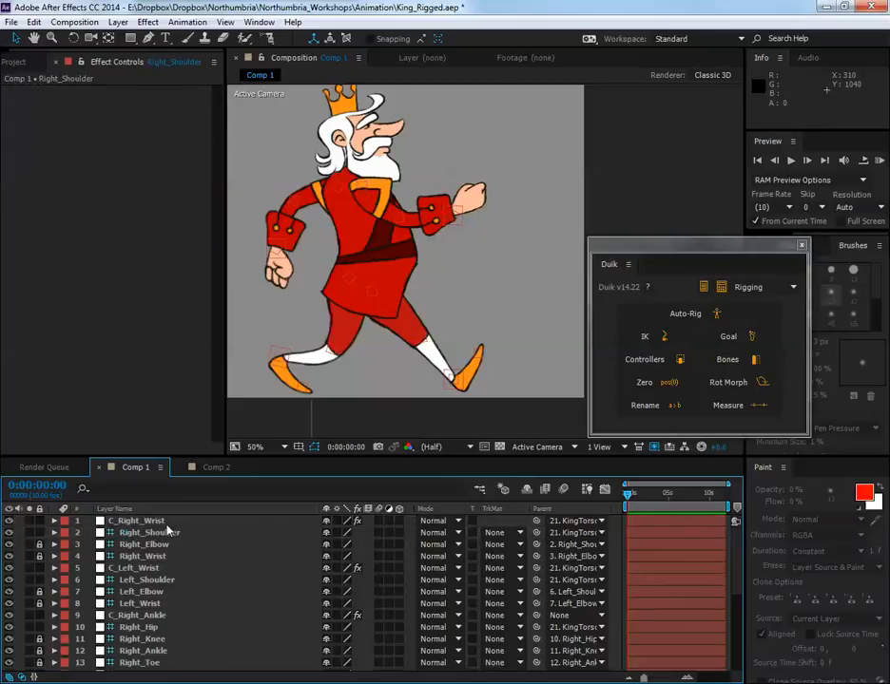
{"action": "left_click", "coordinate": [141, 521]}
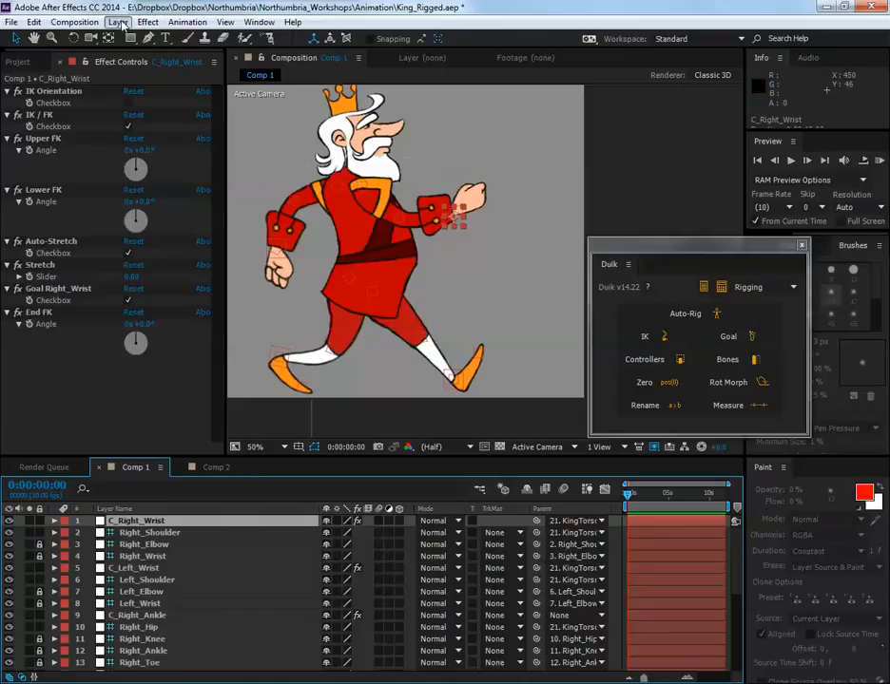
{"action": "left_click", "coordinate": [118, 23]}
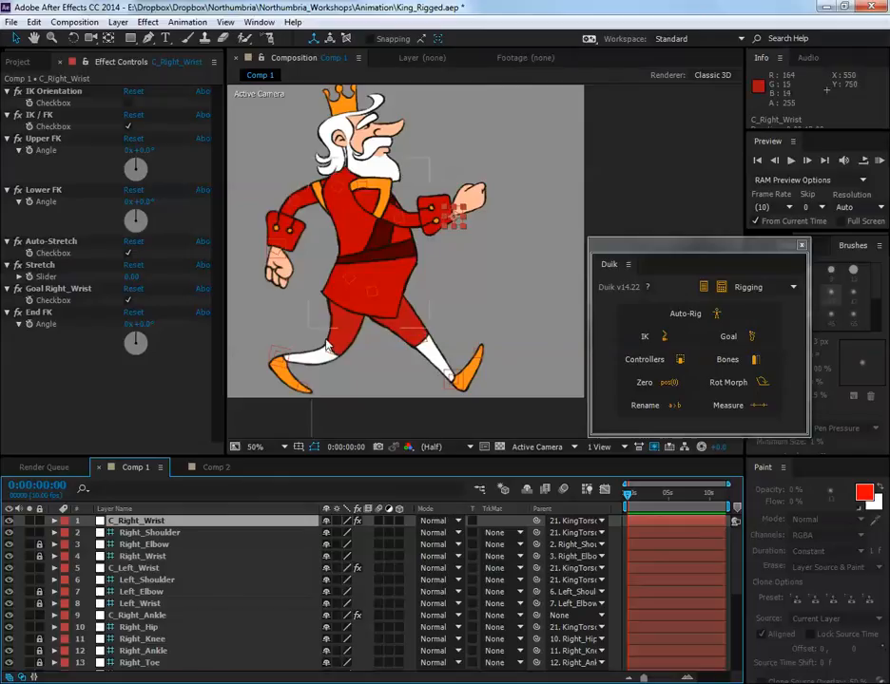
{"action": "mouse_move", "coordinate": [378, 258]}
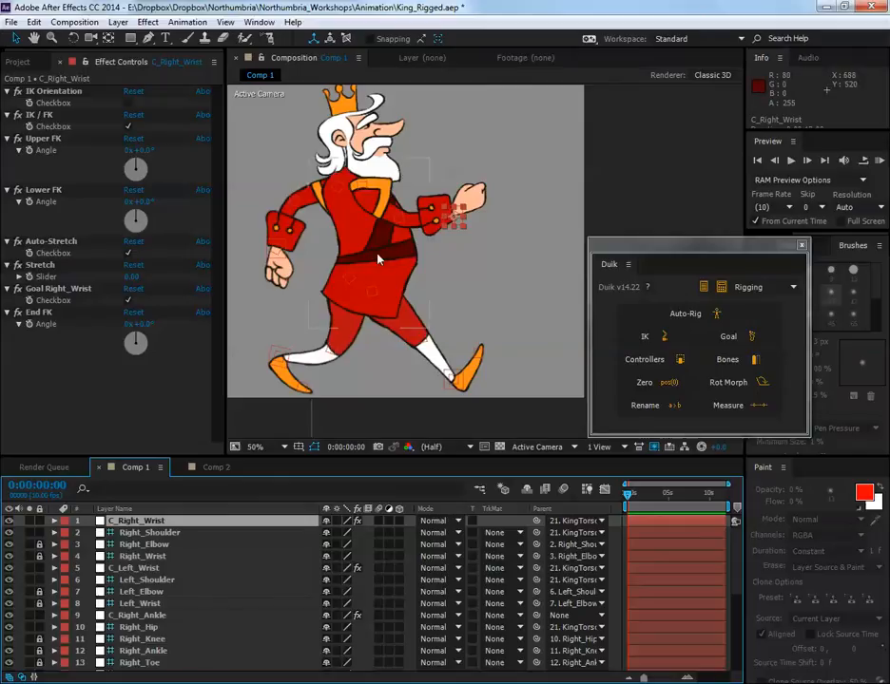
{"action": "mouse_move", "coordinate": [376, 266]}
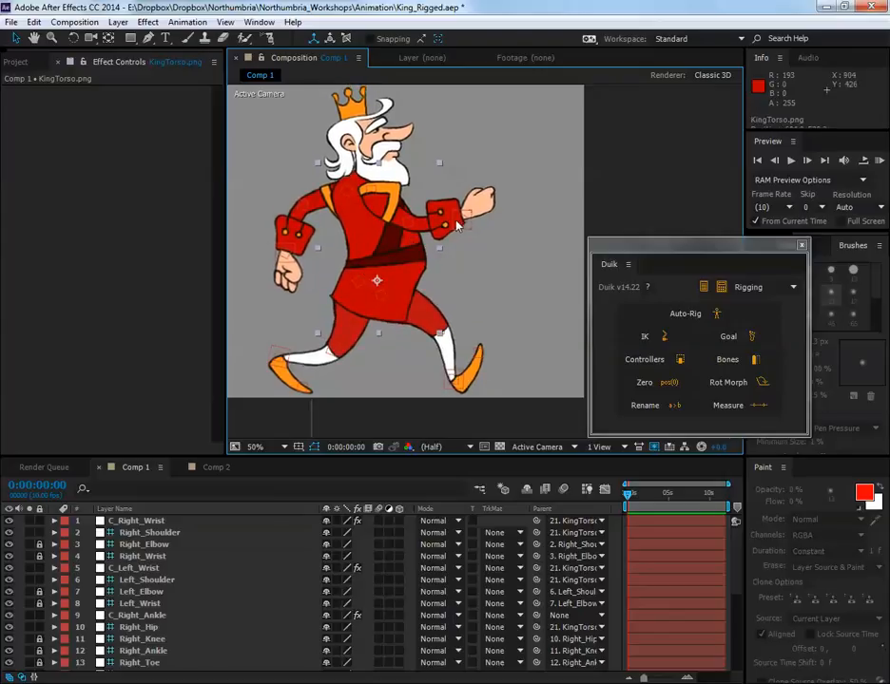
Reveal C_Right_Wrist's Transform properties and enable its Position stopwatch to start the arm swing.
{"action": "left_click", "coordinate": [140, 521]}
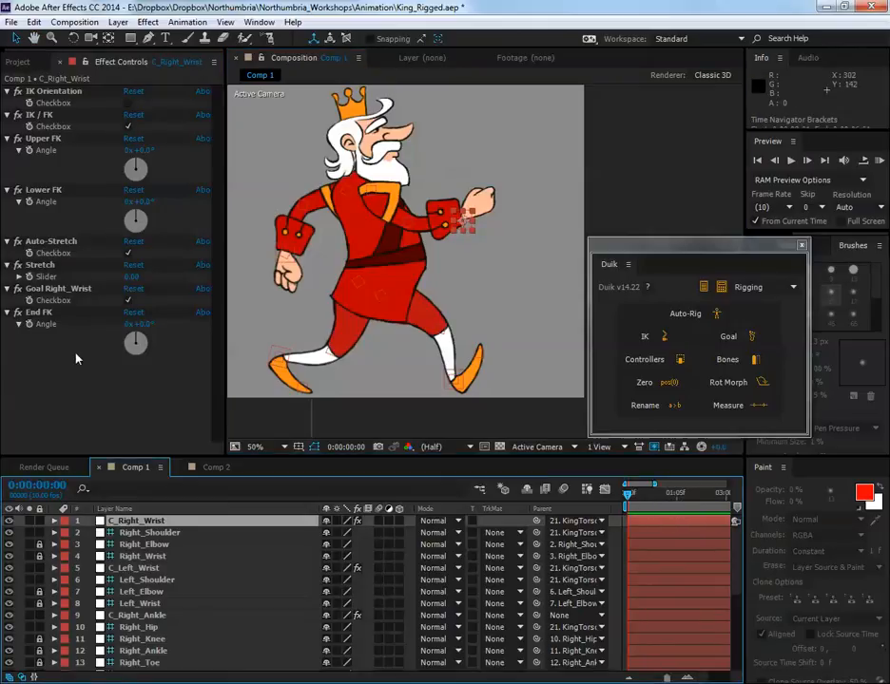
{"action": "left_click", "coordinate": [53, 520]}
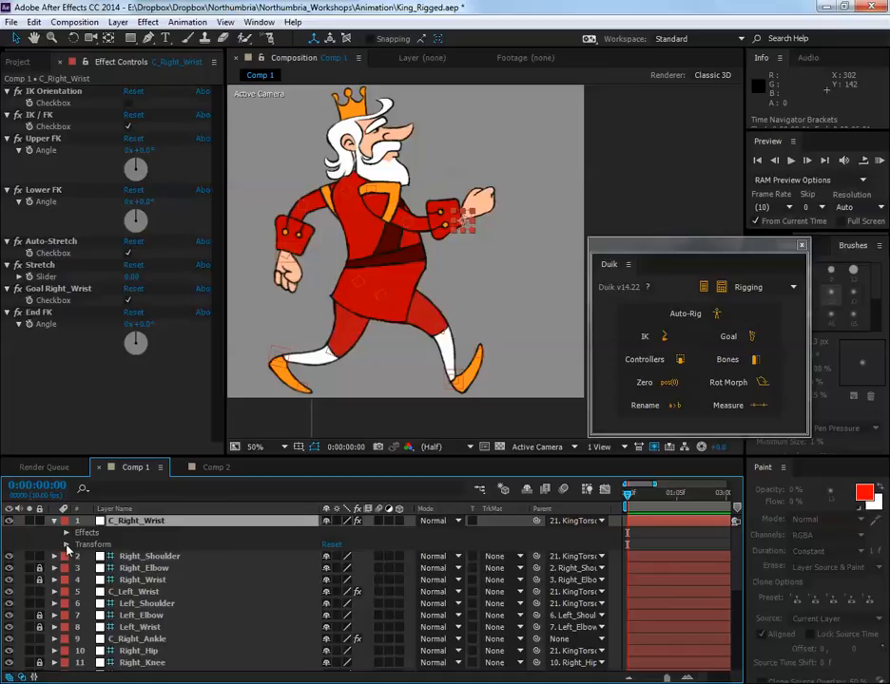
{"action": "left_click", "coordinate": [67, 543]}
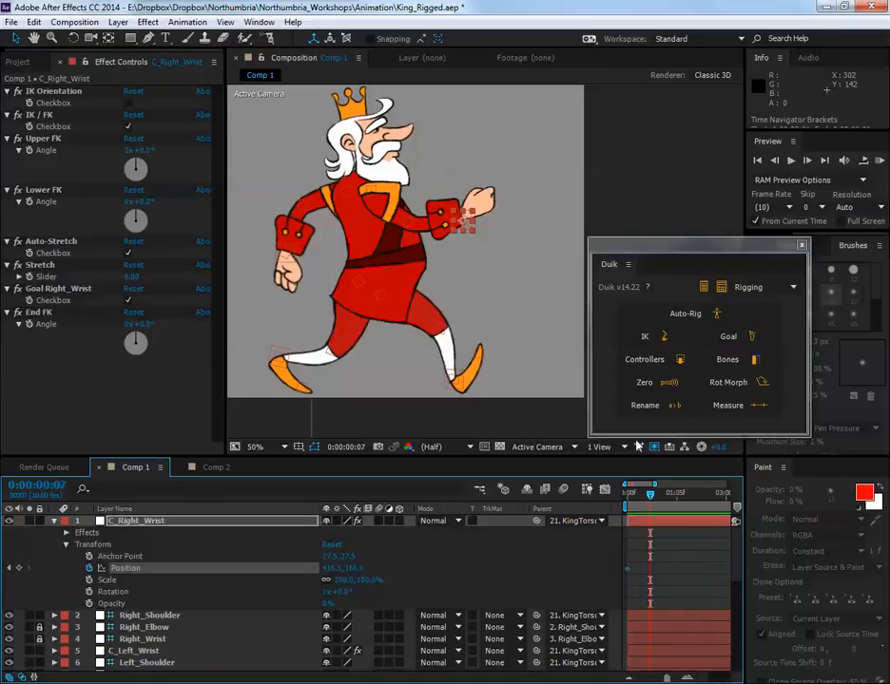
{"action": "left_click", "coordinate": [106, 580]}
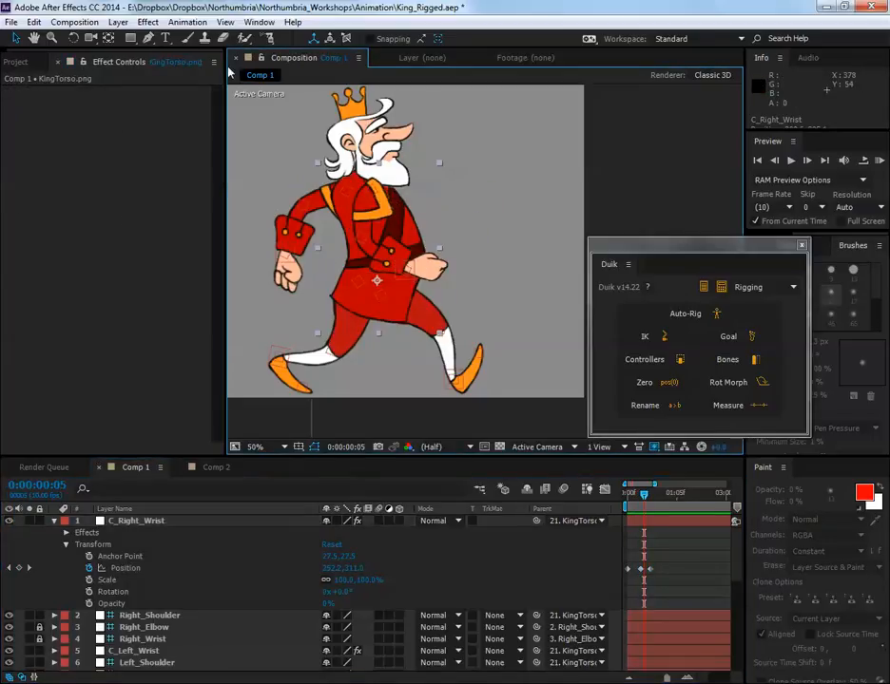
Select KingTorso.png's Position property and scrub back to an earlier walk frame to keyframe the torso.
{"action": "scroll", "scroll_direction": "down", "scroll_amount": 3}
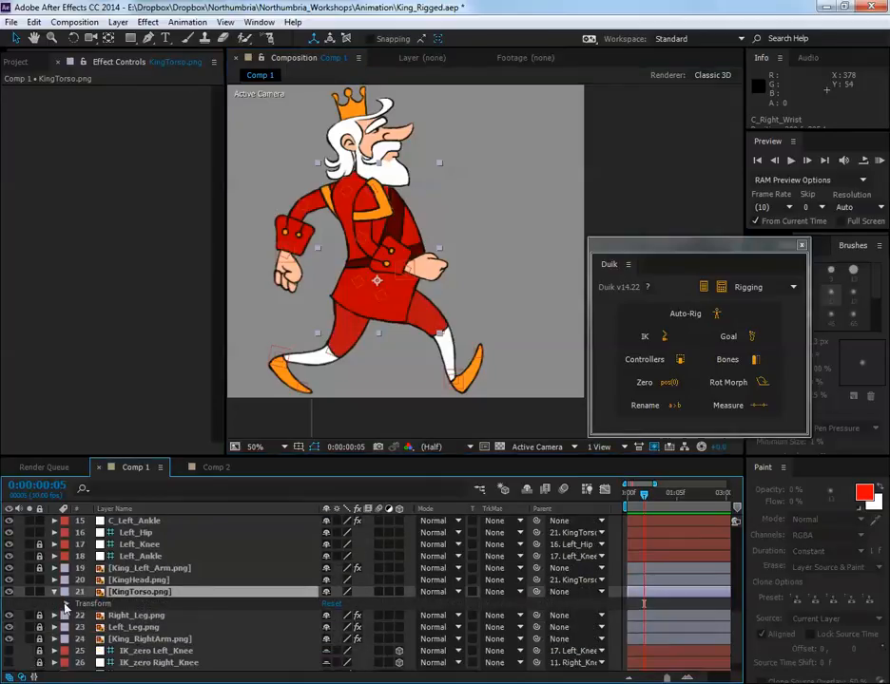
{"action": "left_click", "coordinate": [53, 591]}
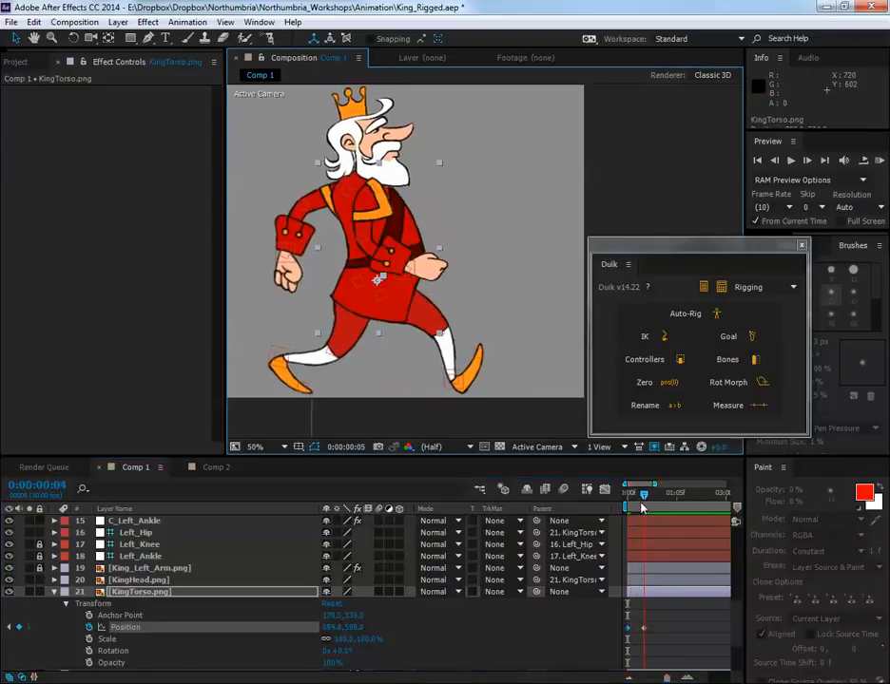
{"action": "left_click_drag", "start_coordinate": [642, 491], "coordinate": [632, 490]}
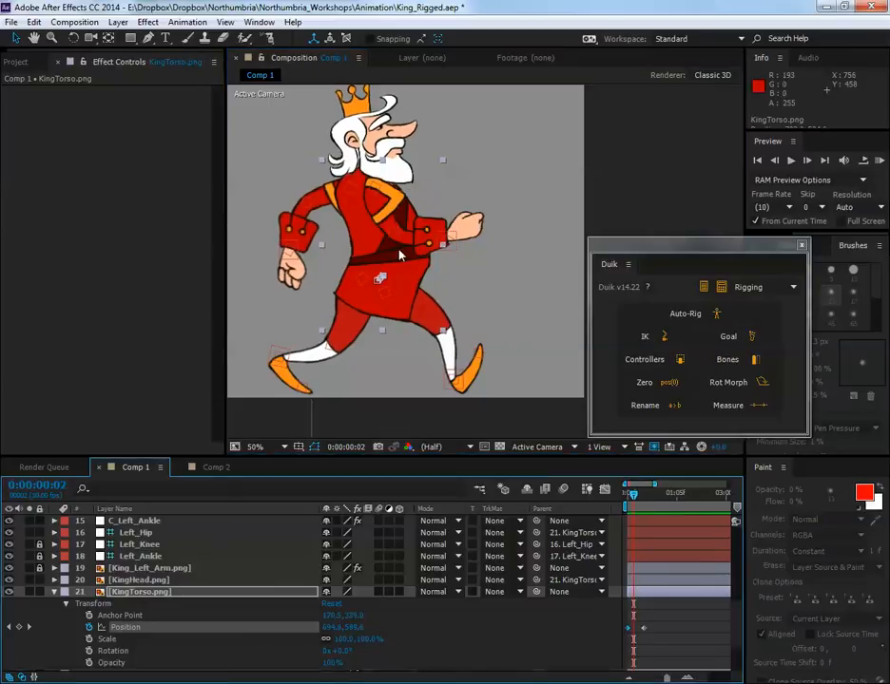
{"action": "mouse_move", "coordinate": [381, 194]}
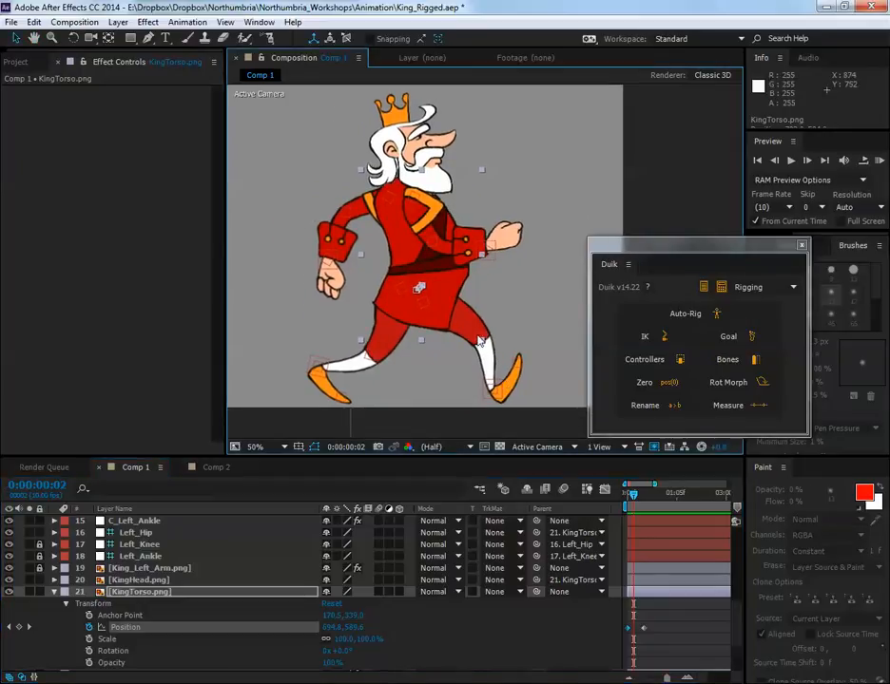
{"action": "mouse_move", "coordinate": [414, 302]}
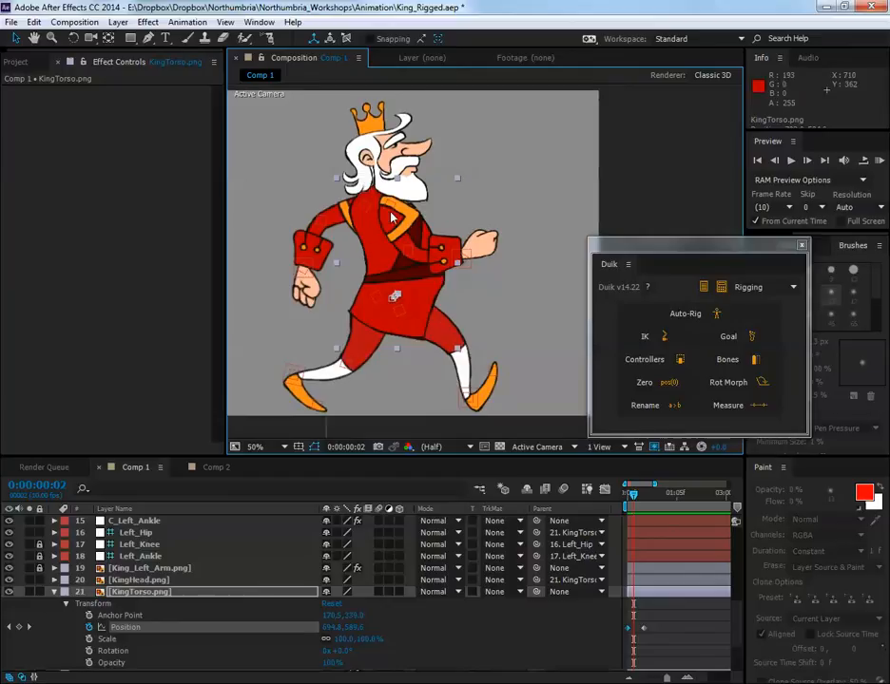
{"action": "mouse_move", "coordinate": [364, 208]}
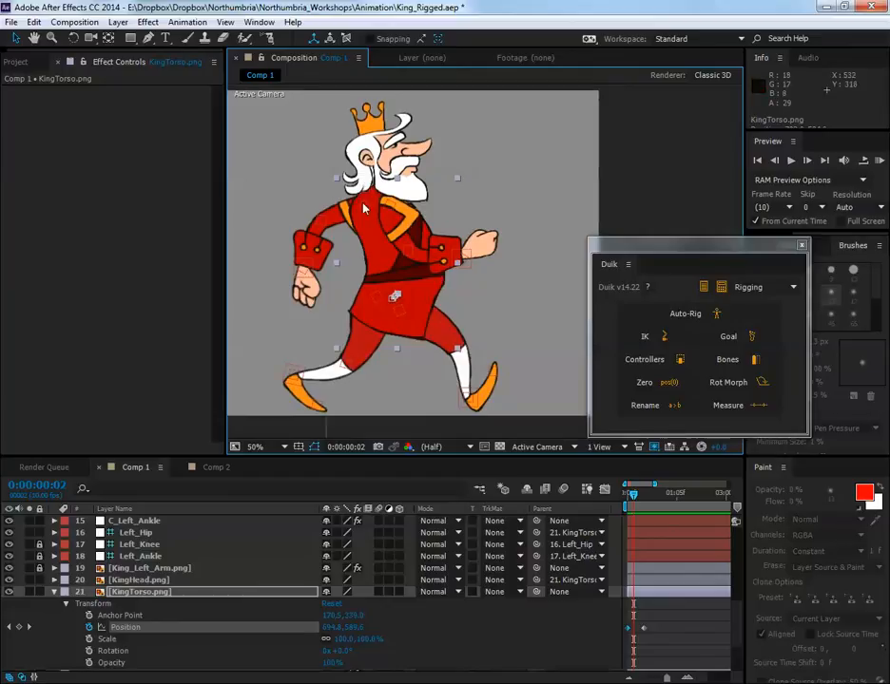